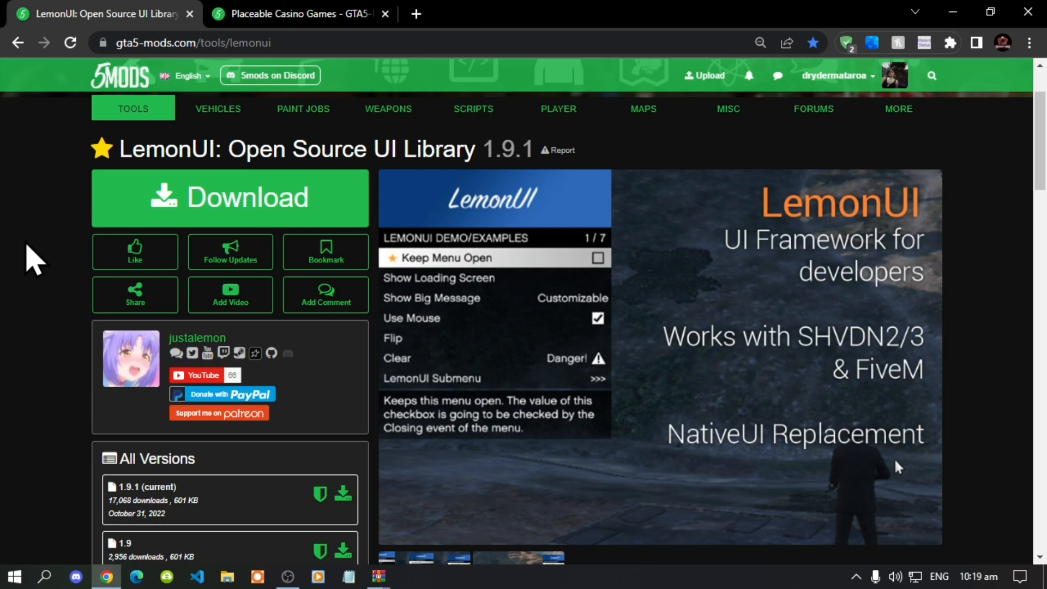
mouse_move(99, 98)
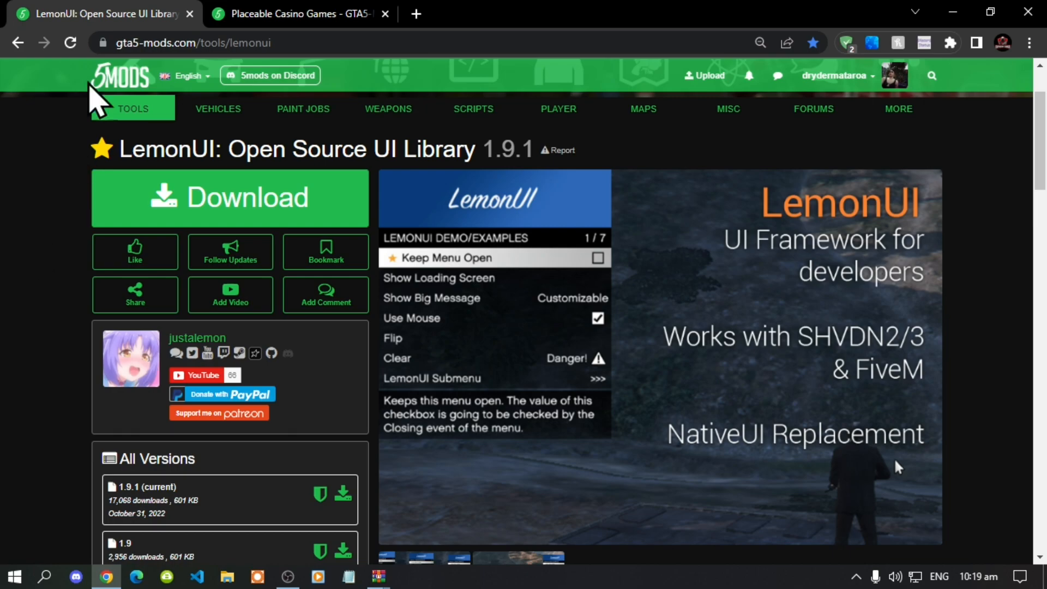
Bring the Placeable Casino Games 1.0.0 mod page to the front
left_click(297, 13)
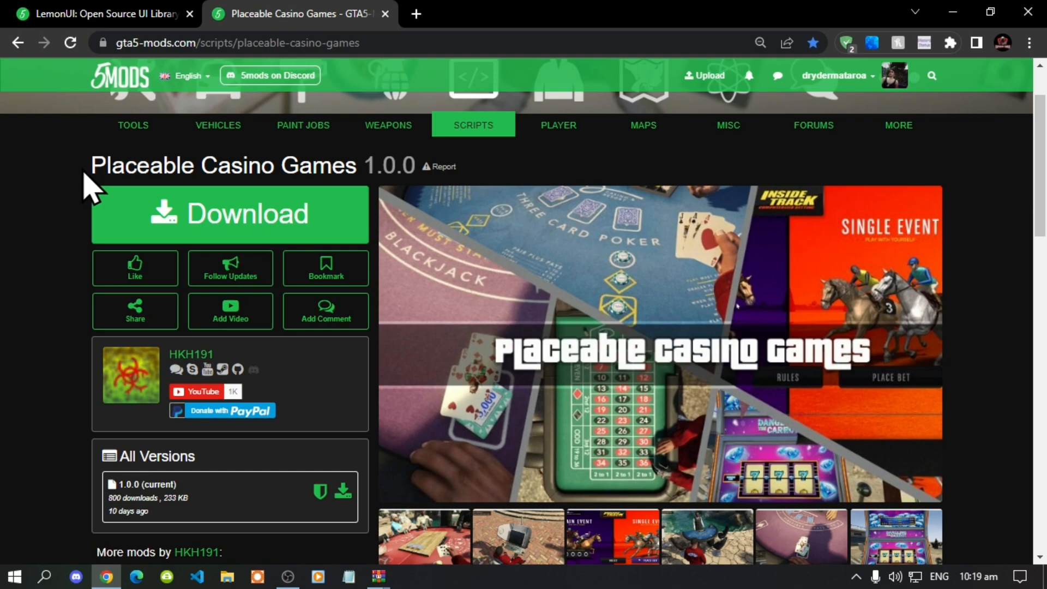
mouse_move(318, 166)
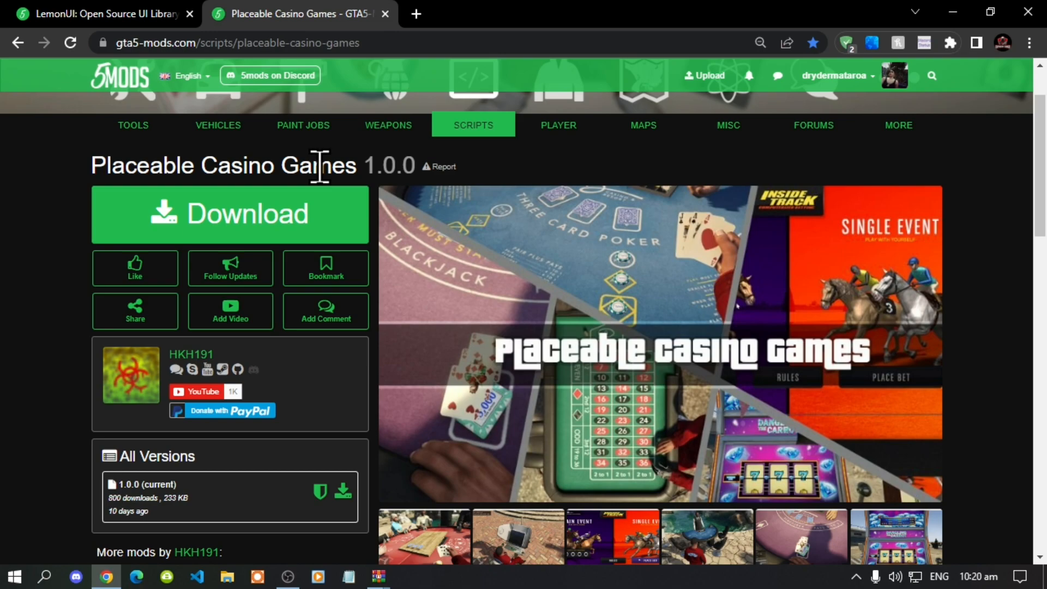
mouse_move(384, 203)
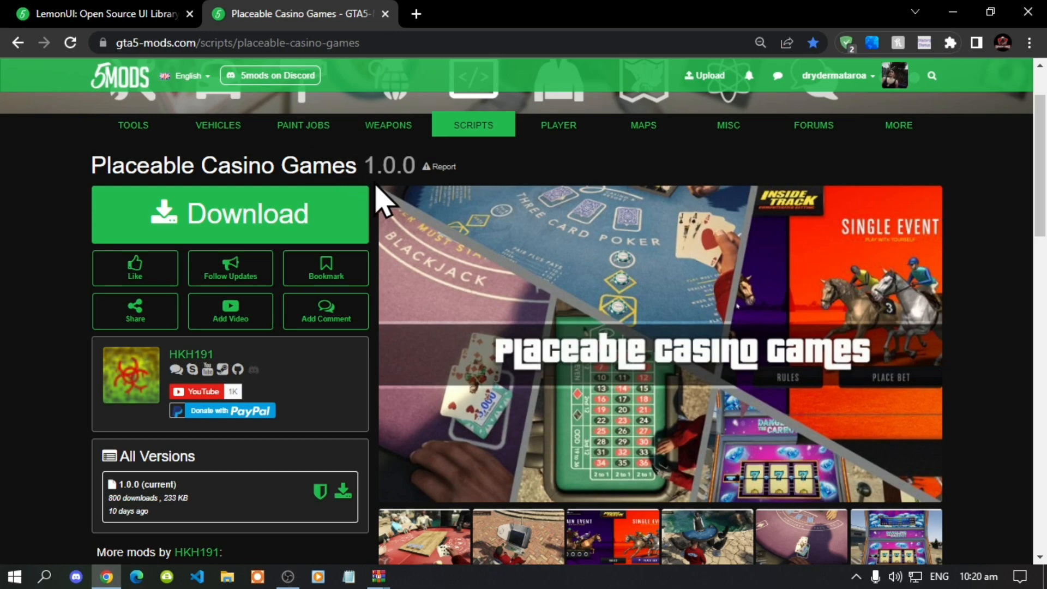
mouse_move(247, 213)
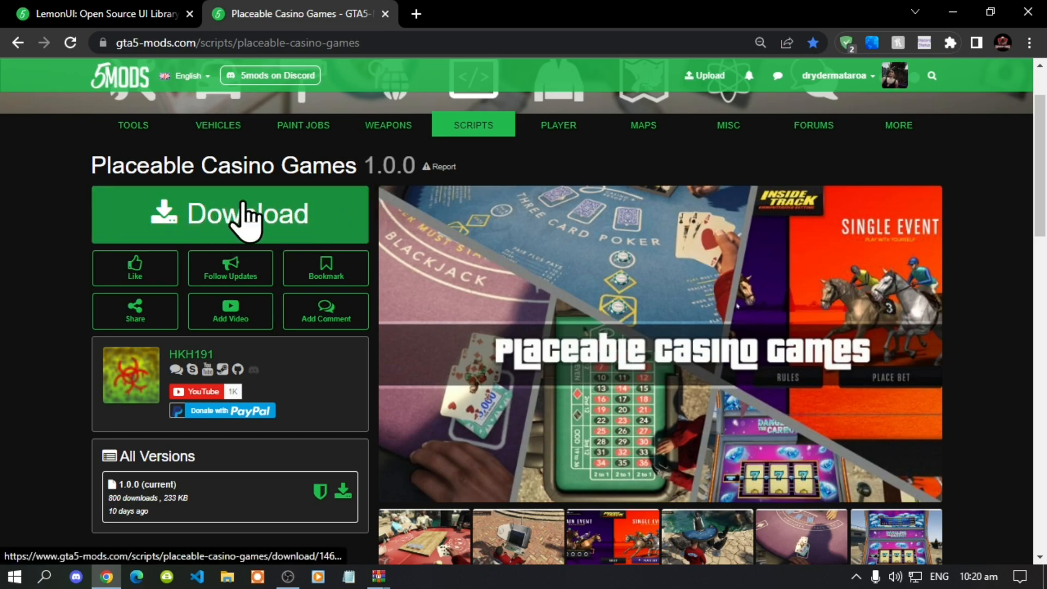
mouse_move(292, 234)
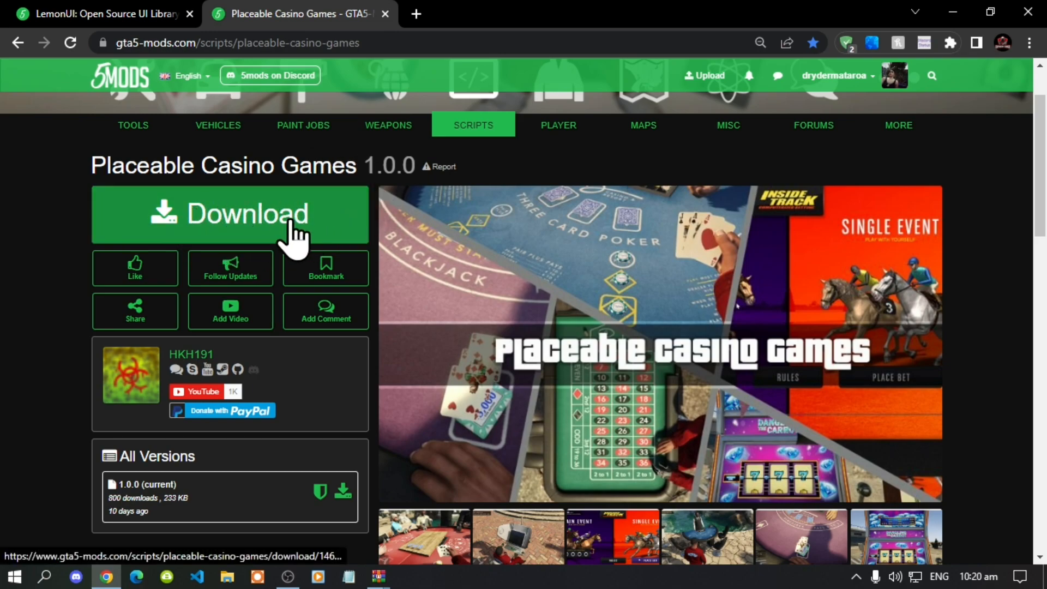
mouse_move(211, 241)
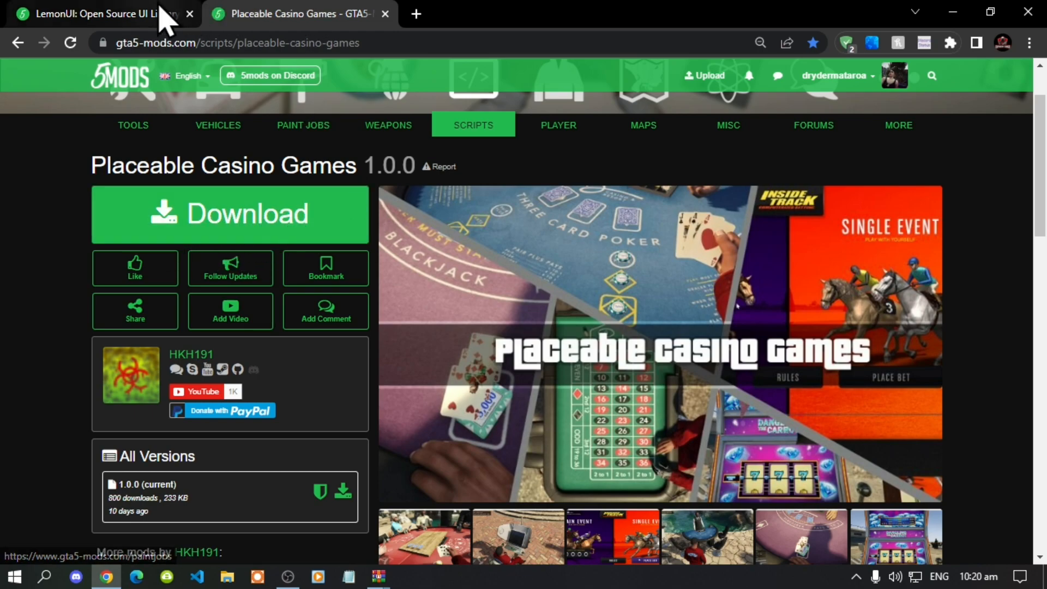
Return to the LemonUI page and review its All Versions list, highlighting 1.5.2
left_click(100, 13)
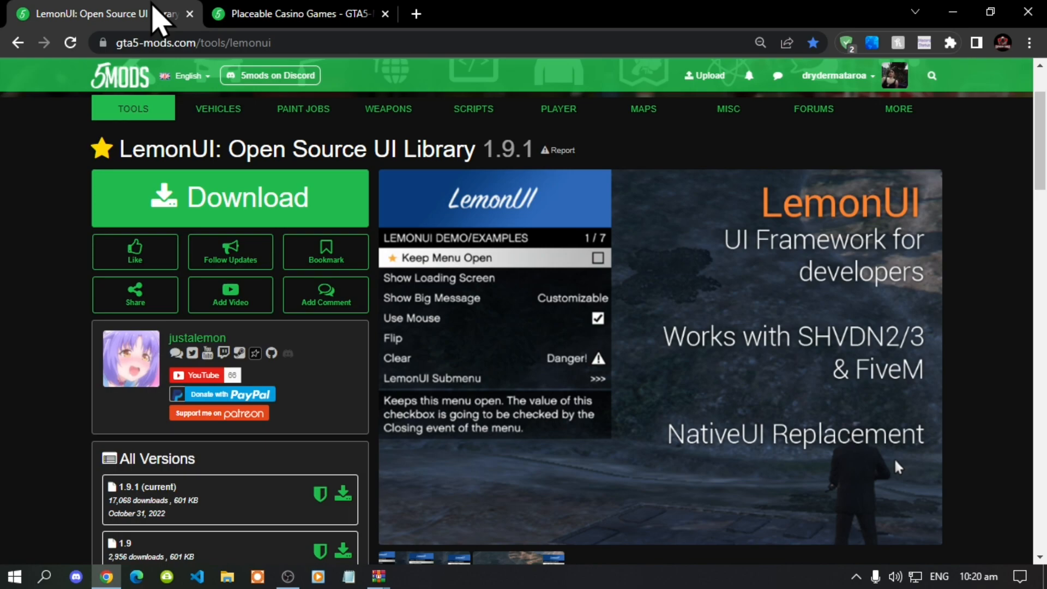
mouse_move(223, 149)
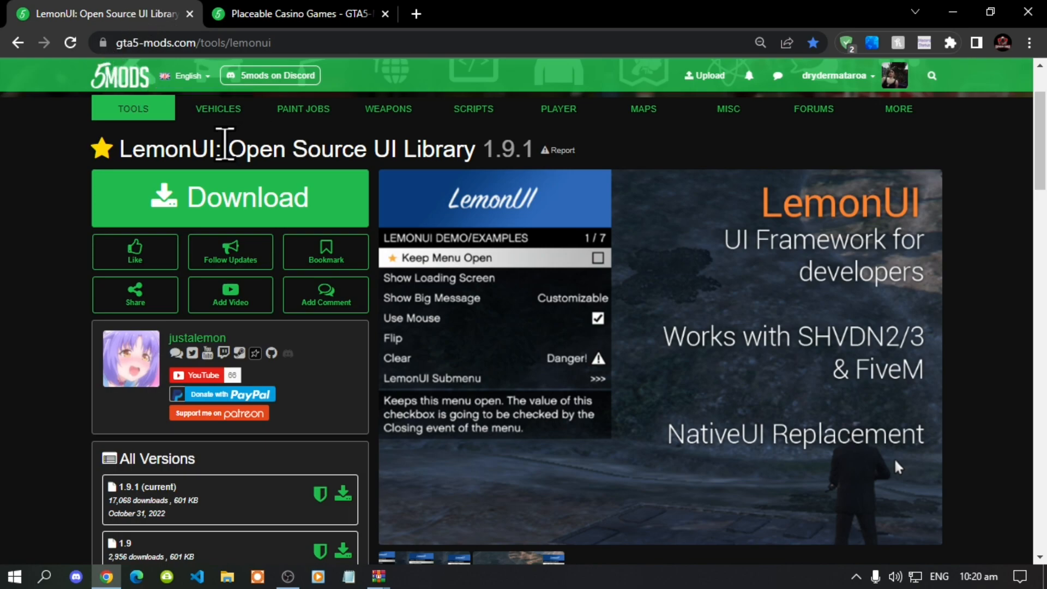
mouse_move(132, 163)
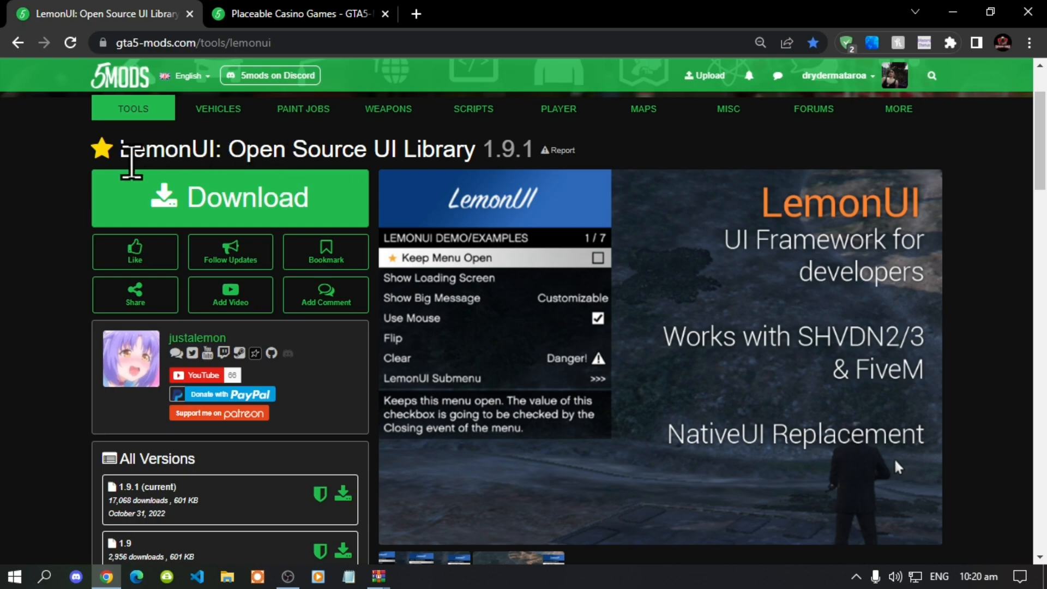
scroll("down", 3)
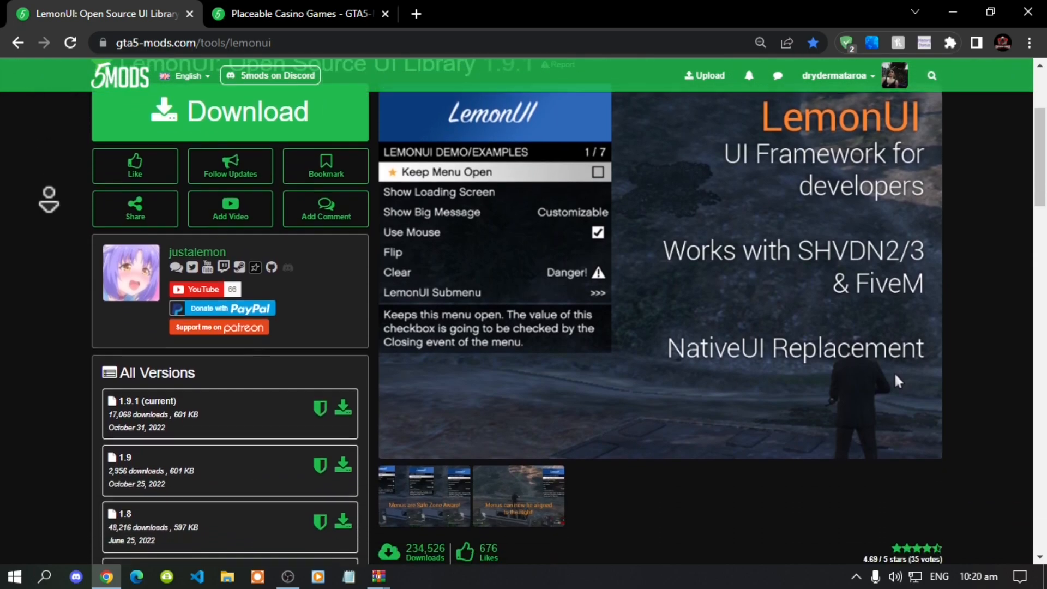
scroll("down", 3)
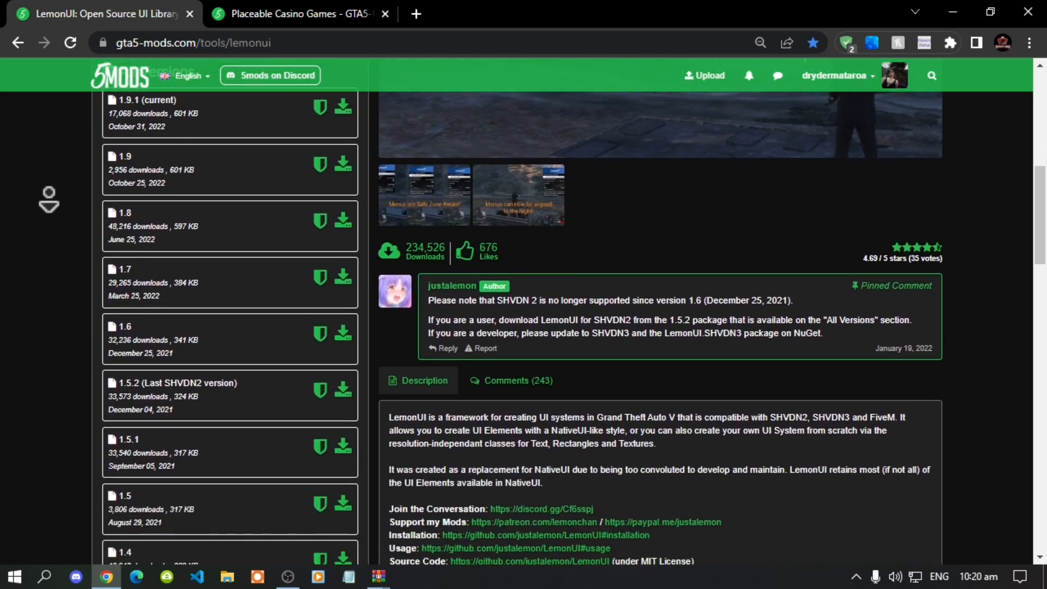
scroll("down", 3)
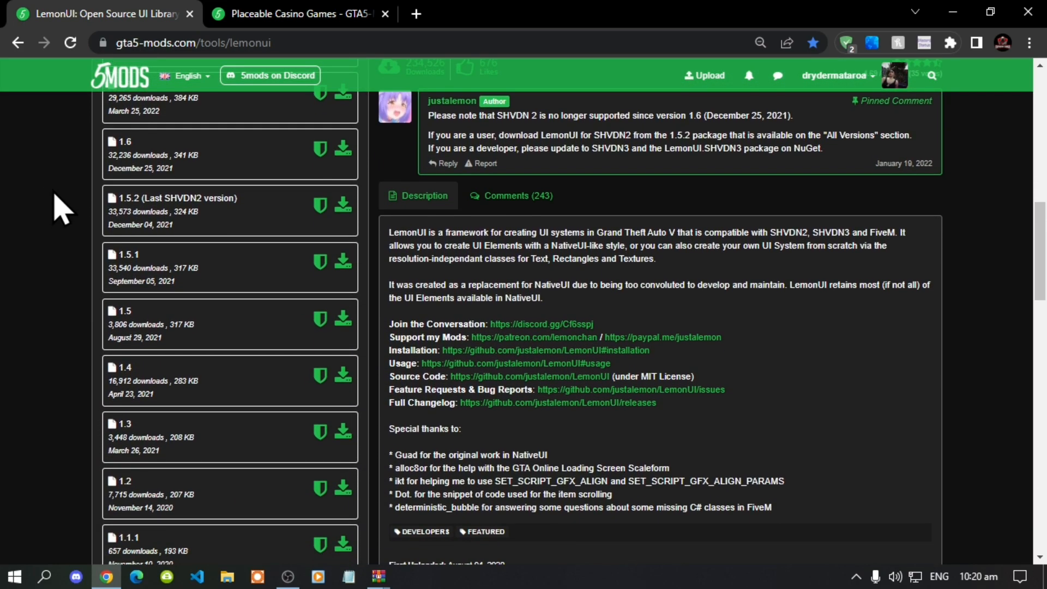
mouse_move(136, 223)
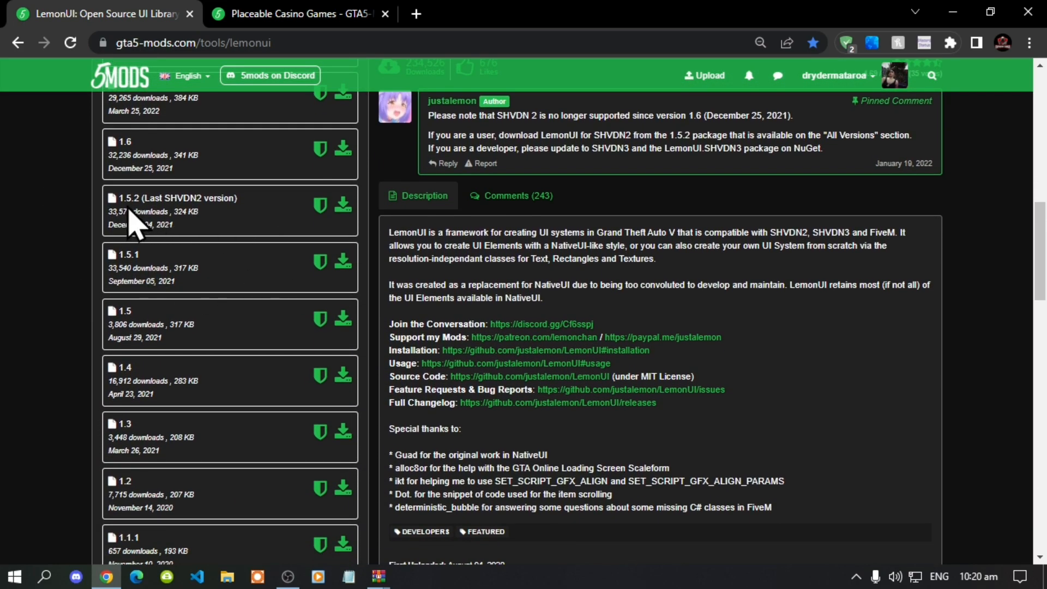
double_click(160, 198)
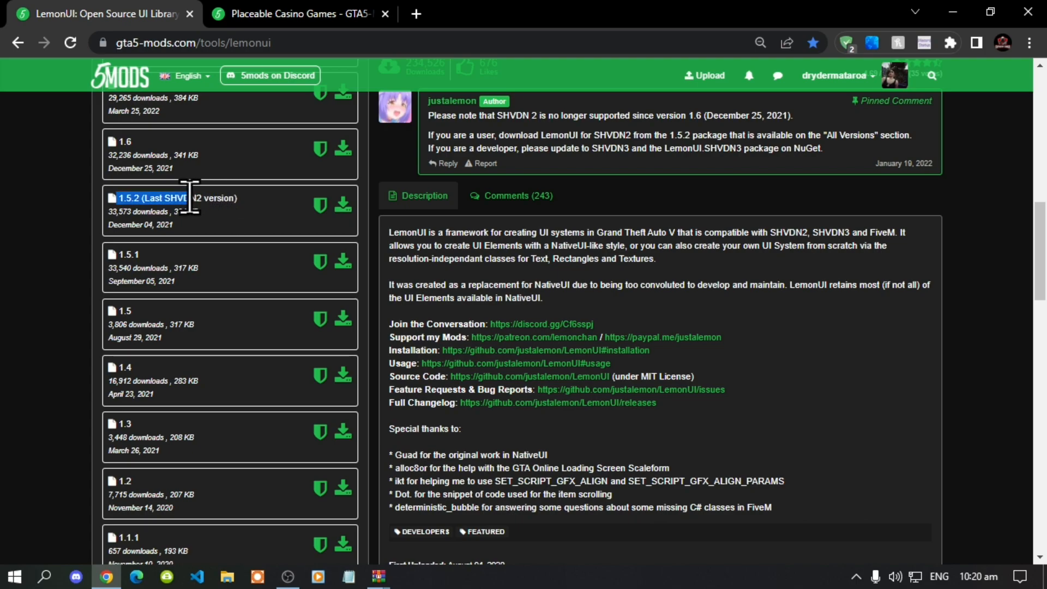
mouse_move(342, 204)
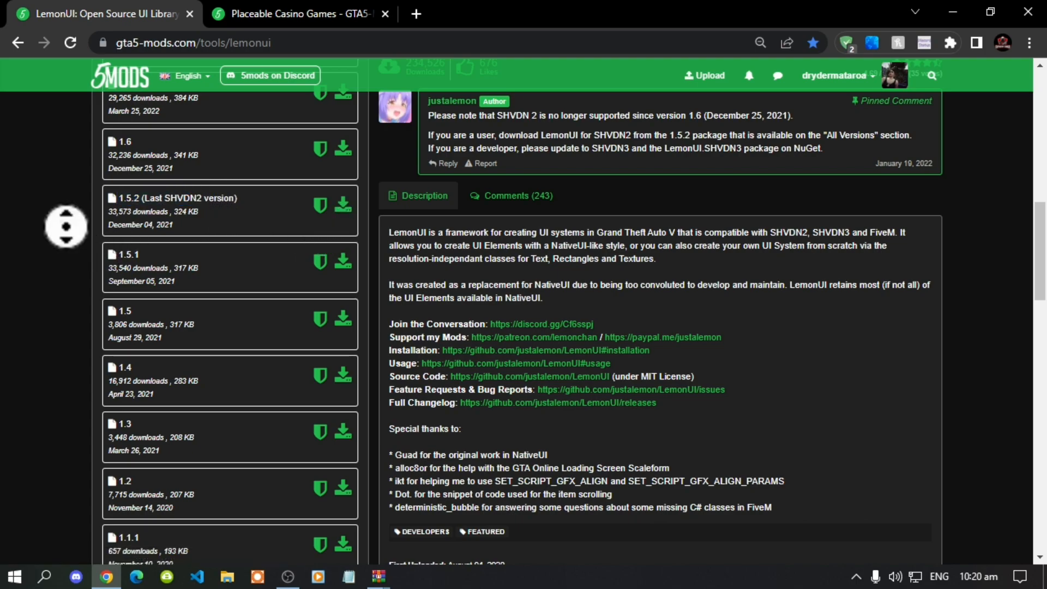
scroll("up", 3)
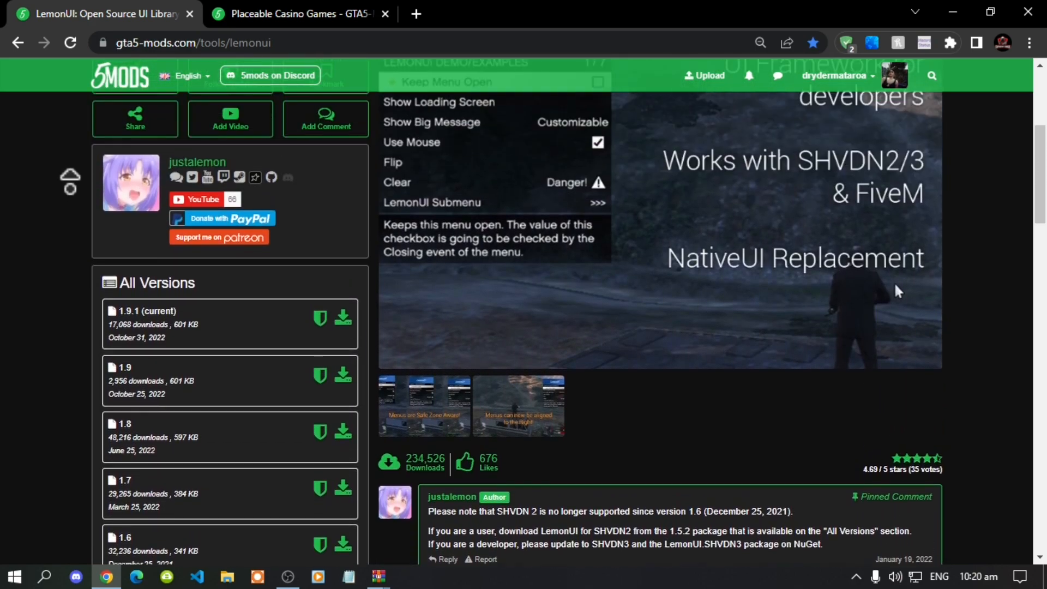
scroll("up", 3)
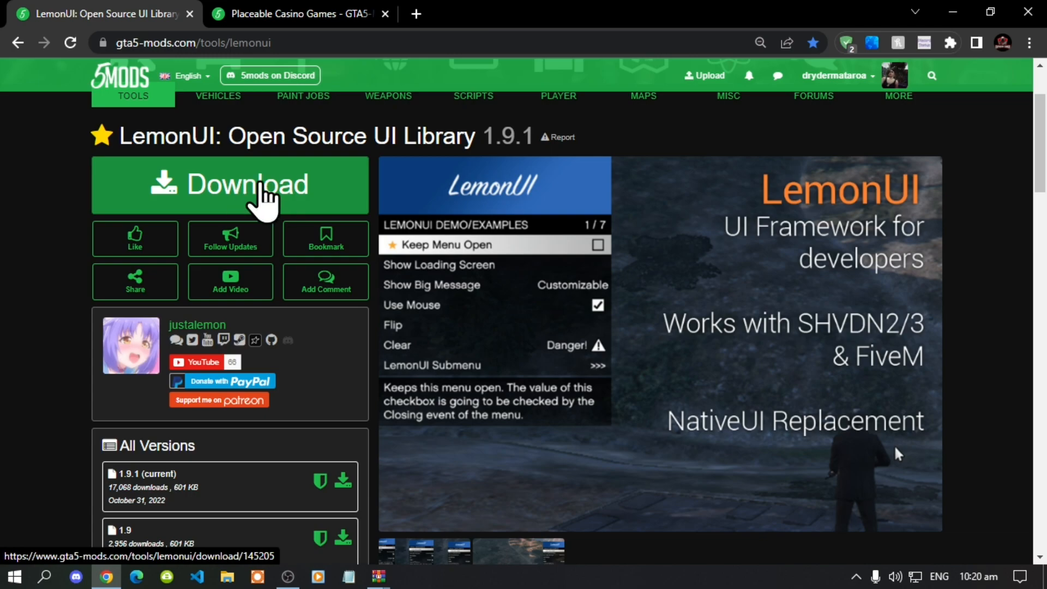
mouse_move(334, 201)
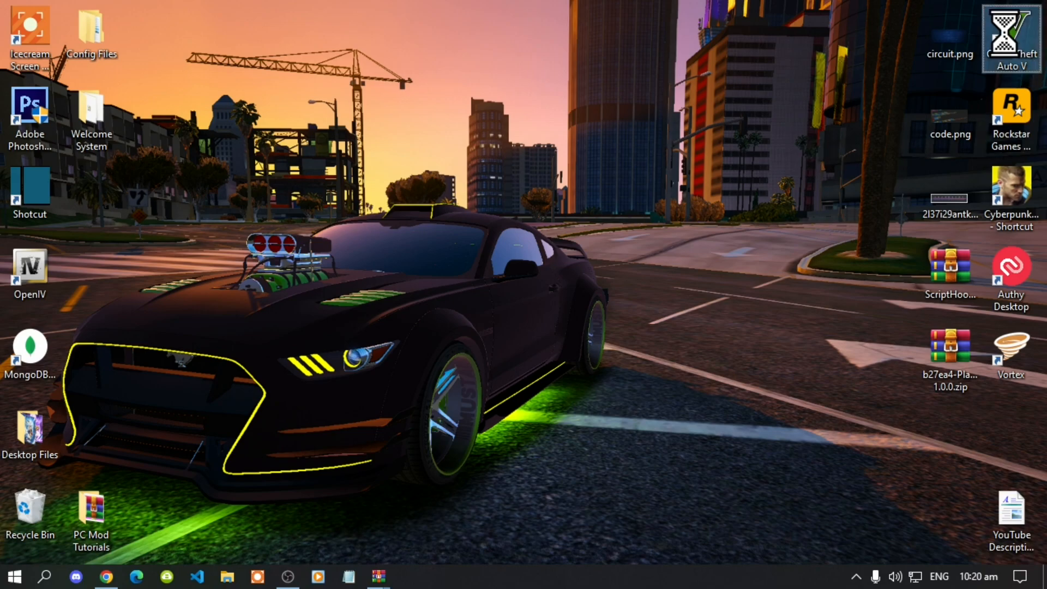
Open the Grand Theft Auto V install folder from its shortcut and enter scripts
right_click(1011, 37)
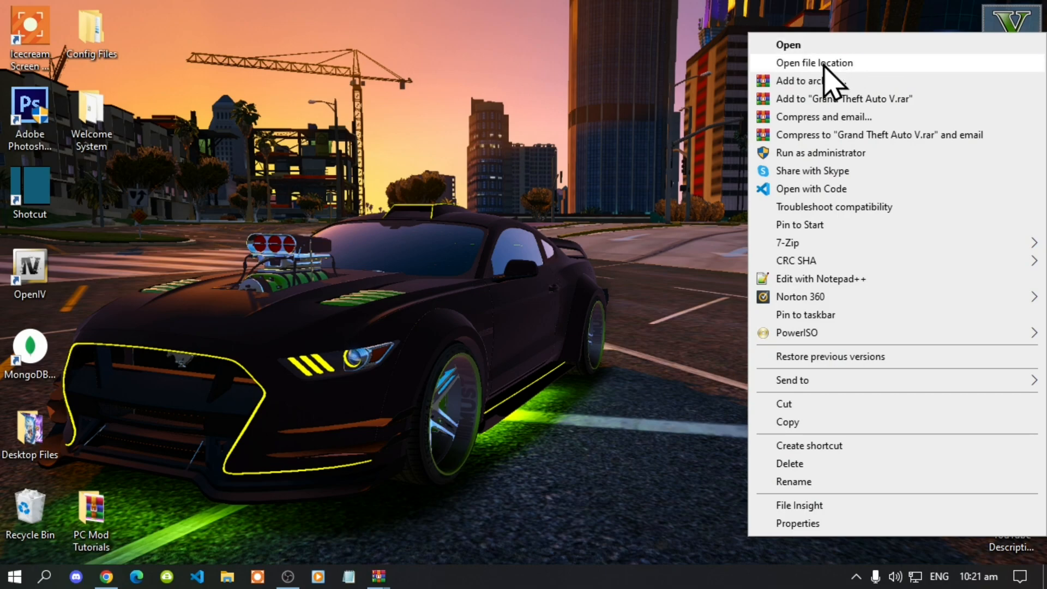
left_click(815, 62)
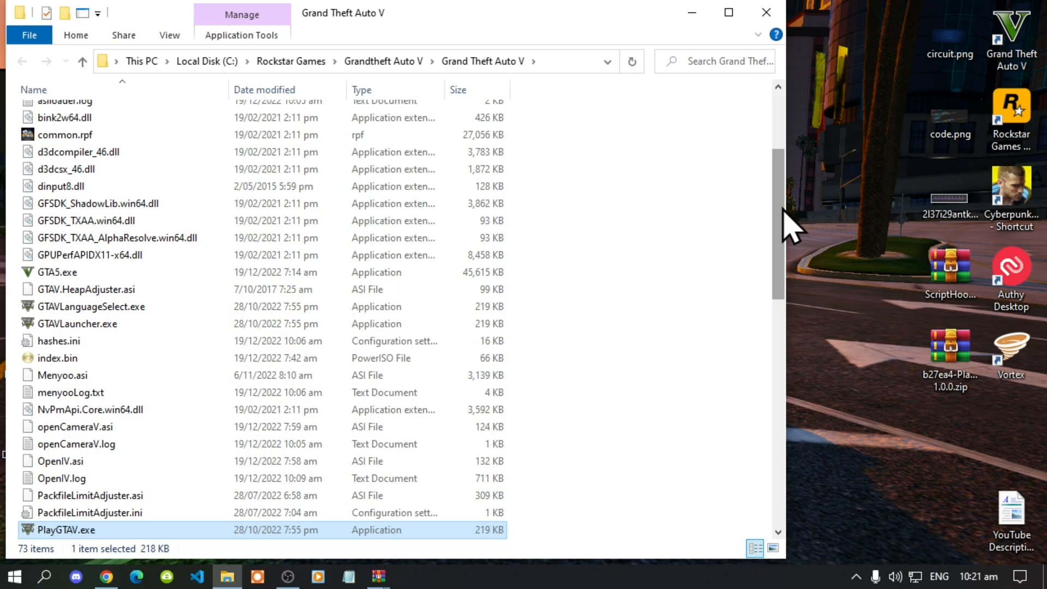
scroll("up", 3)
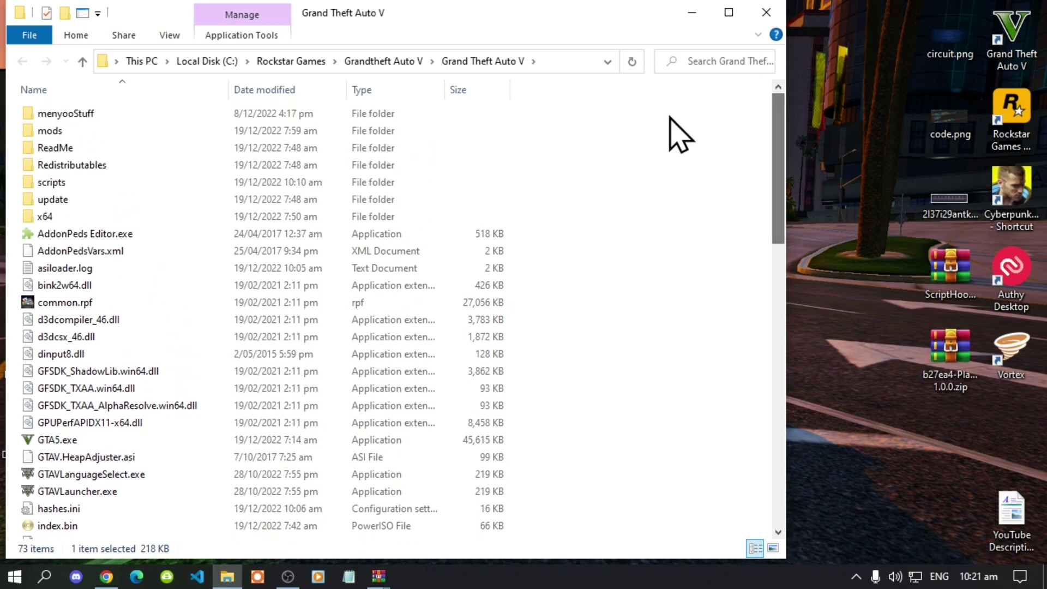
mouse_move(54, 201)
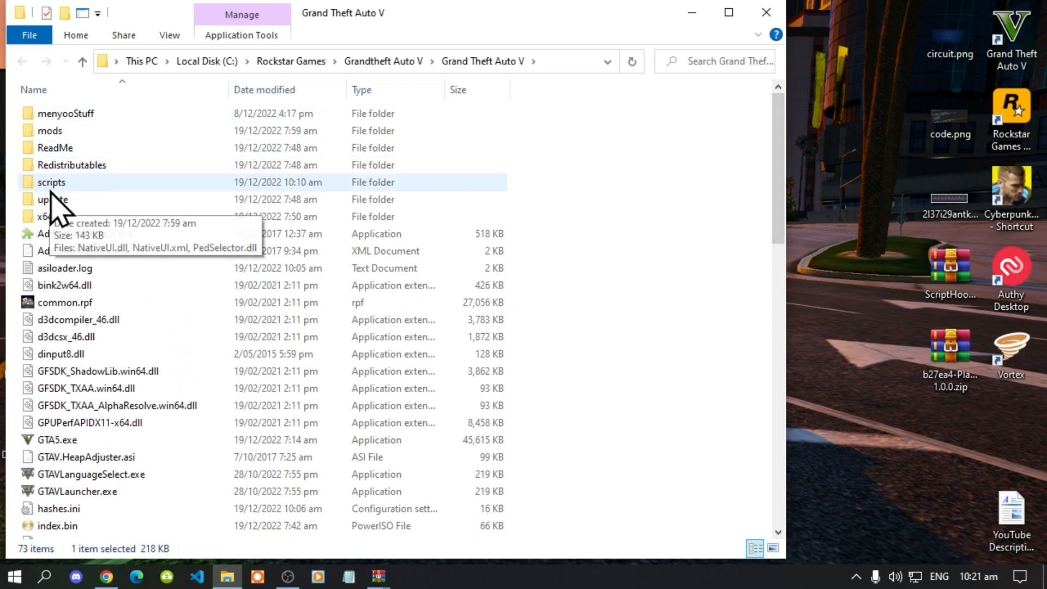
right_click(635, 256)
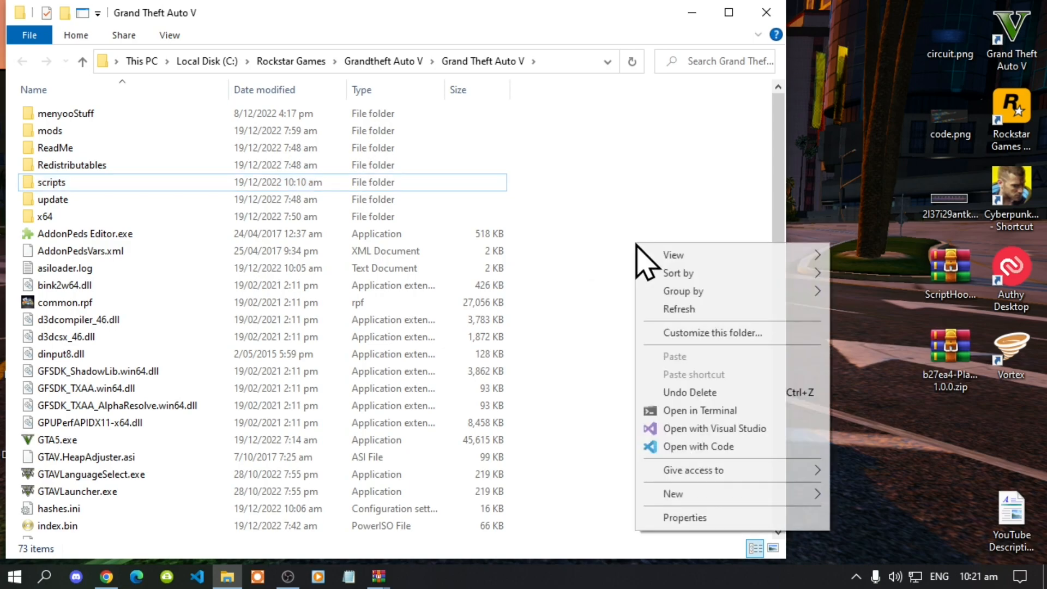
mouse_move(721, 268)
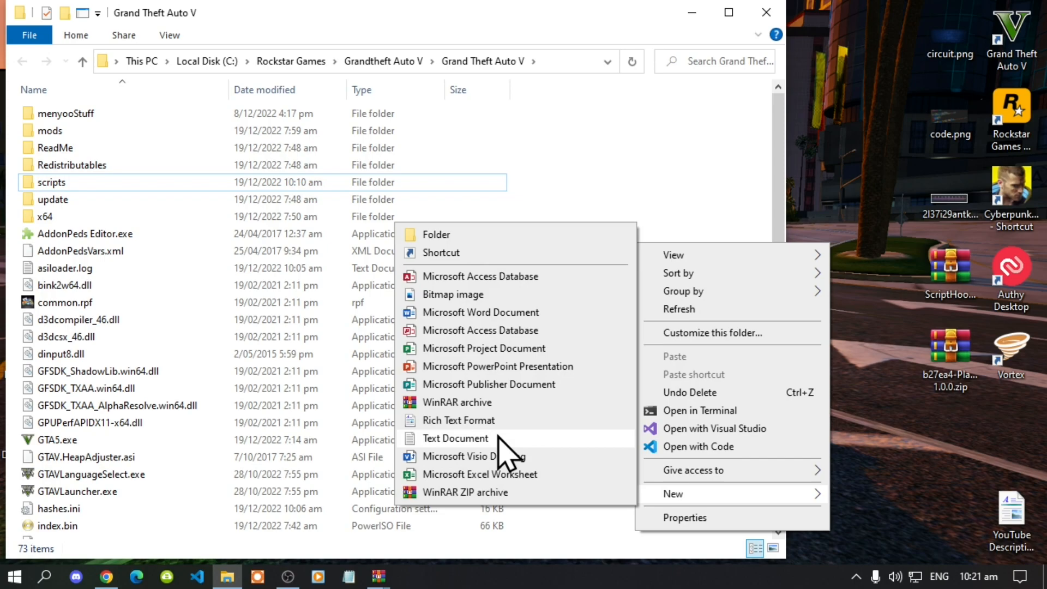
mouse_move(437, 234)
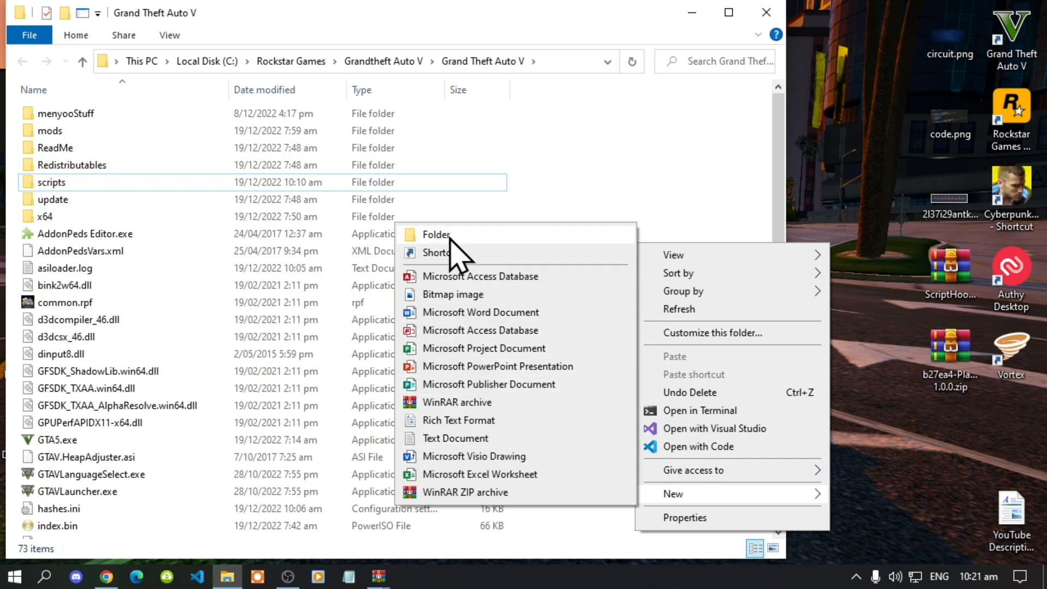
mouse_move(71, 224)
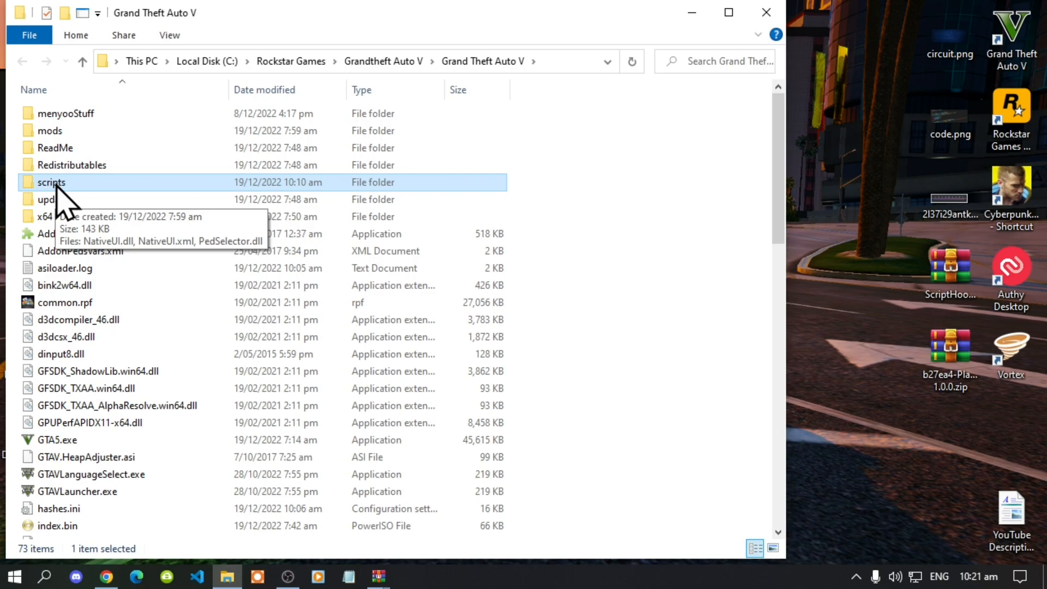
double_click(51, 181)
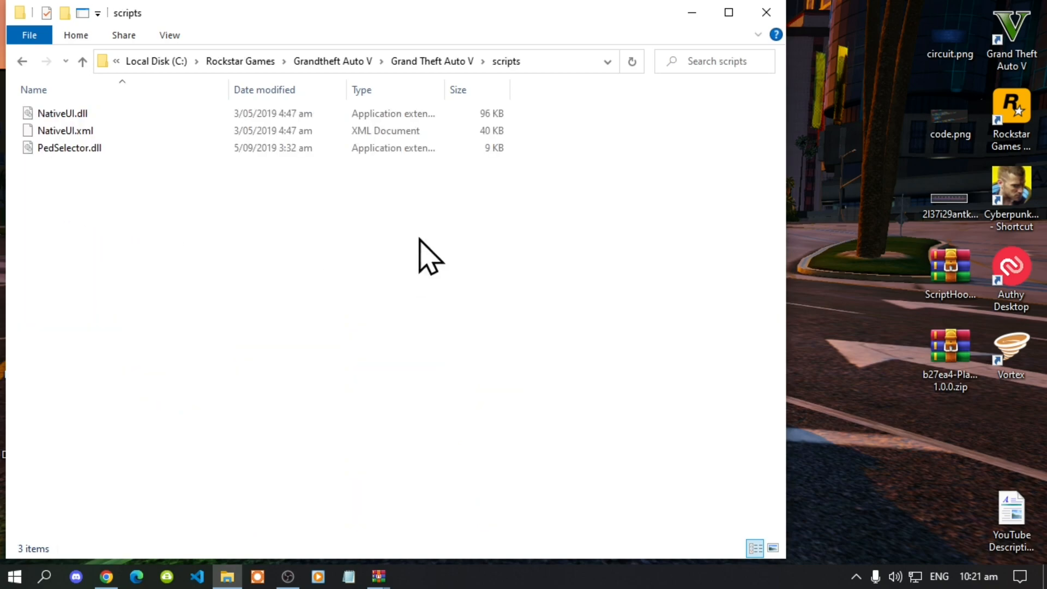
mouse_move(377, 577)
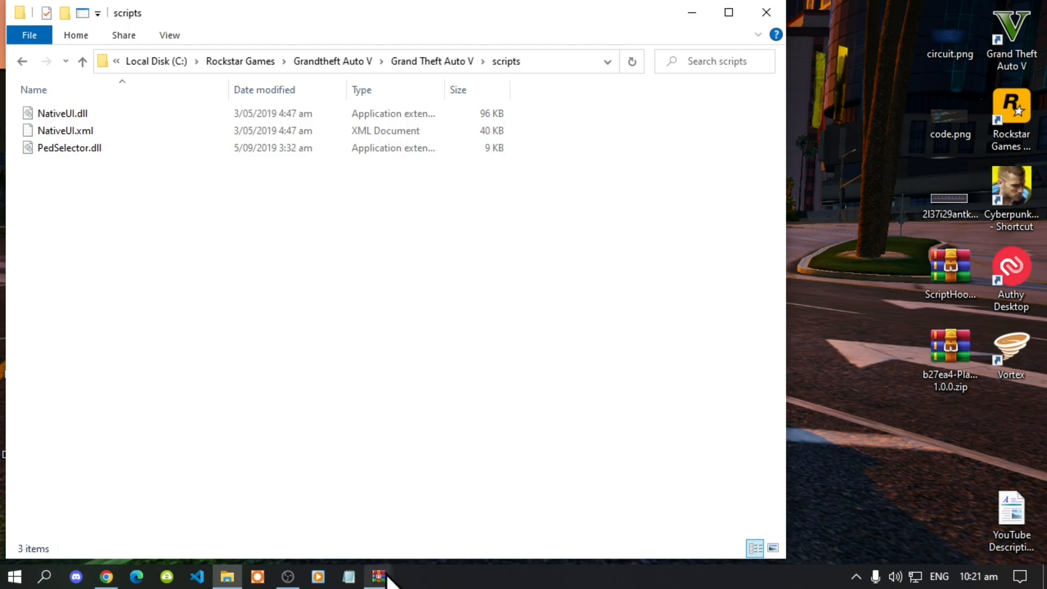
mouse_move(378, 576)
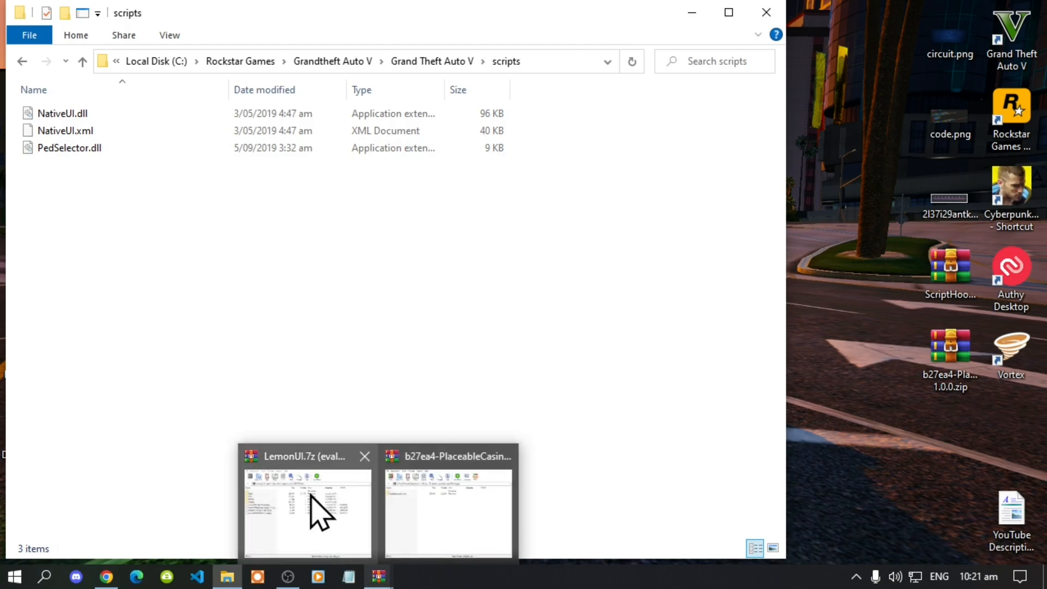
Copy LemonUI.7z's SHVDN2 and SHVDN3 dll, pdb and xml files into scripts
left_click(306, 511)
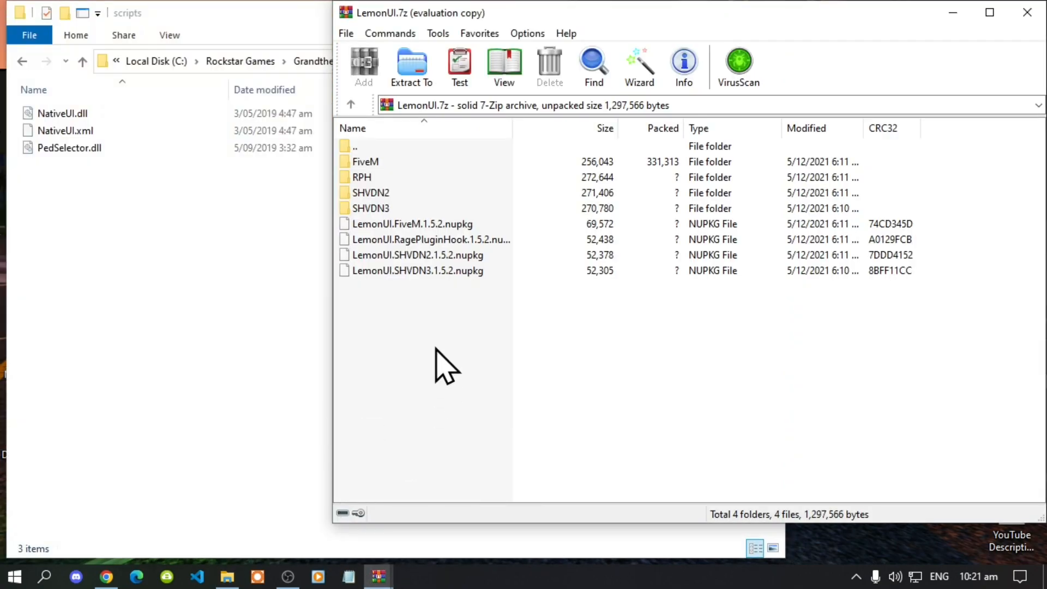
mouse_move(373, 214)
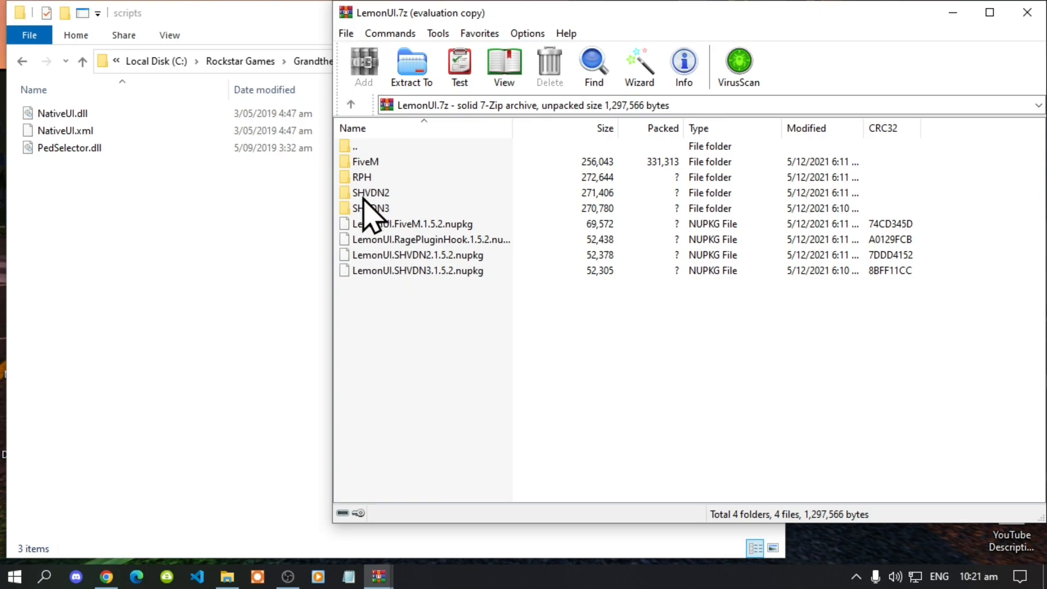
mouse_move(384, 217)
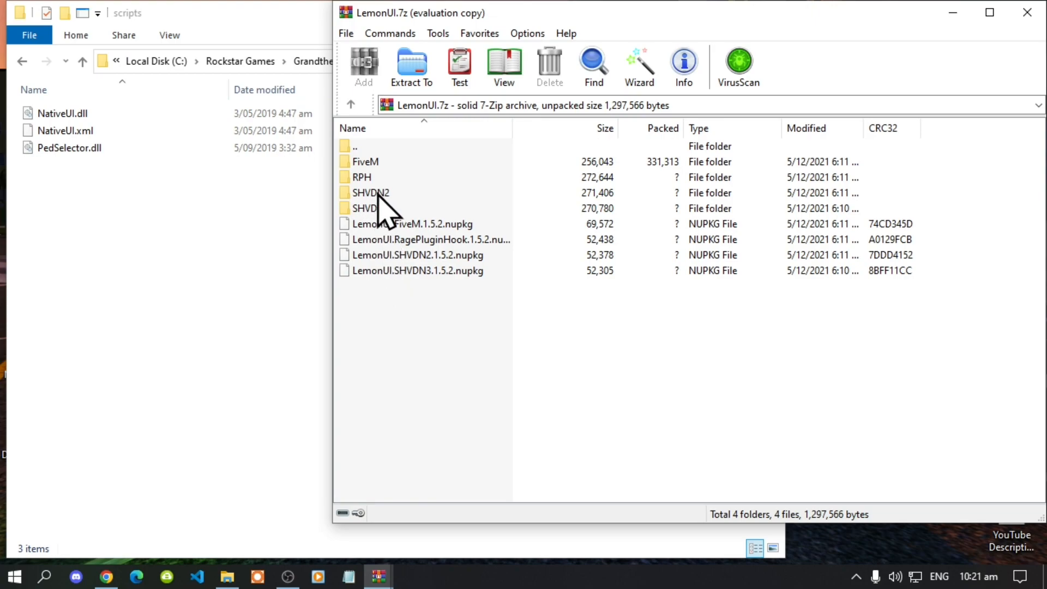
double_click(369, 193)
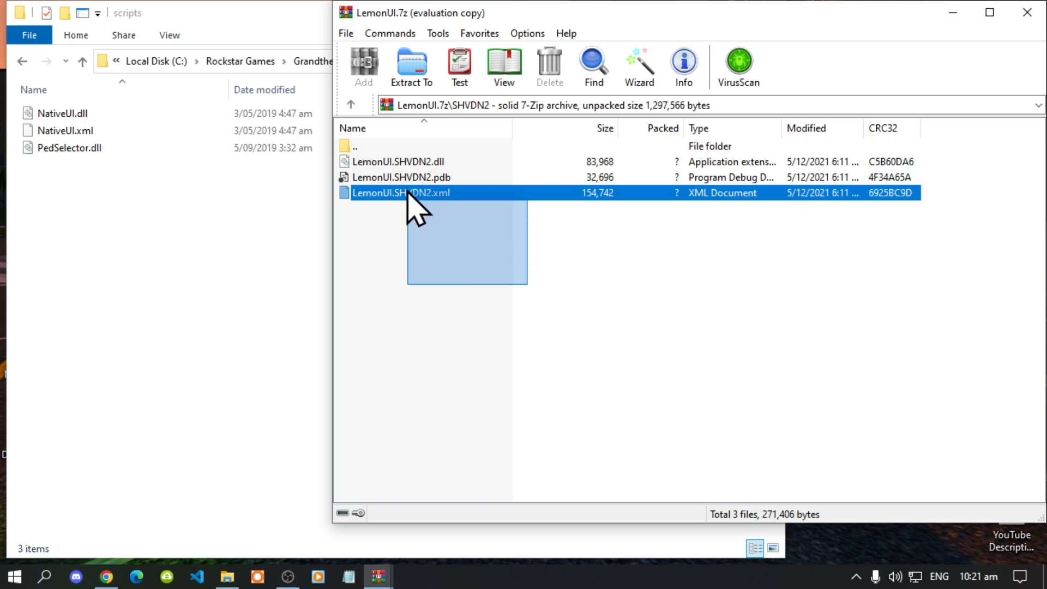
left_click_drag(401, 193, 167, 254)
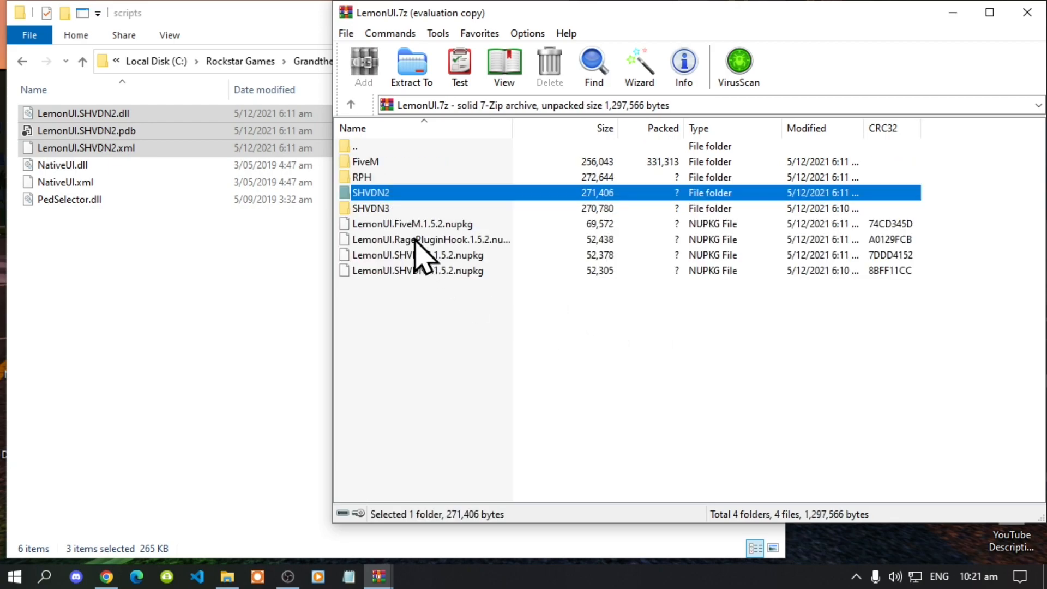
mouse_move(381, 235)
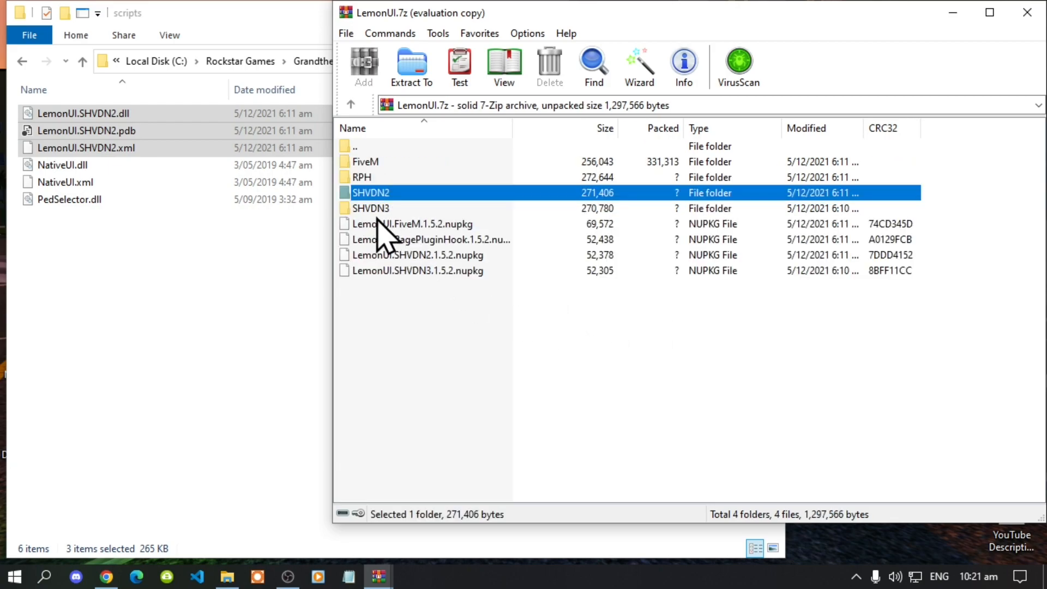
double_click(371, 207)
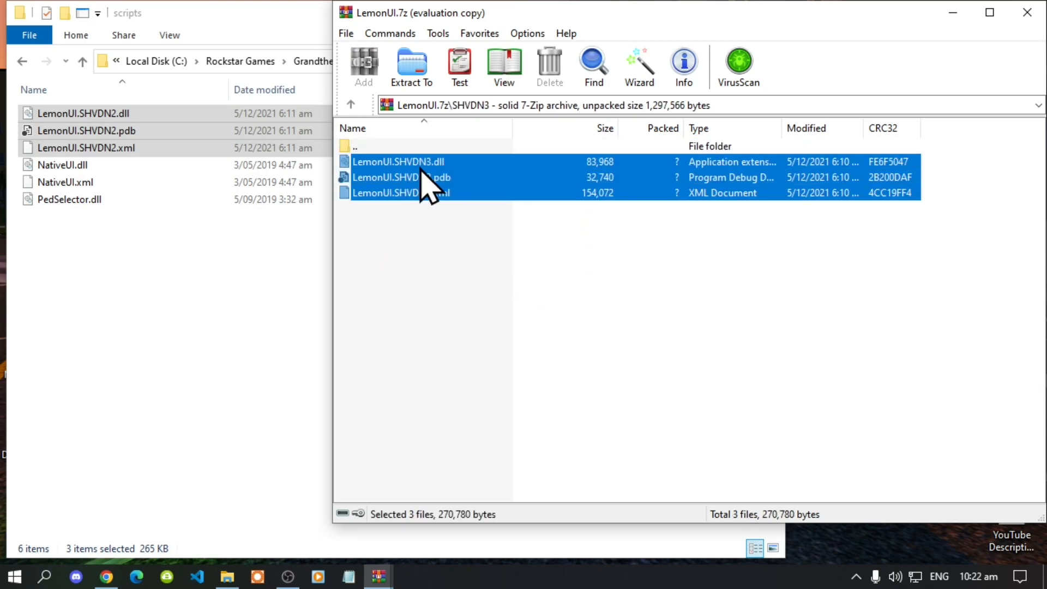
left_click(411, 66)
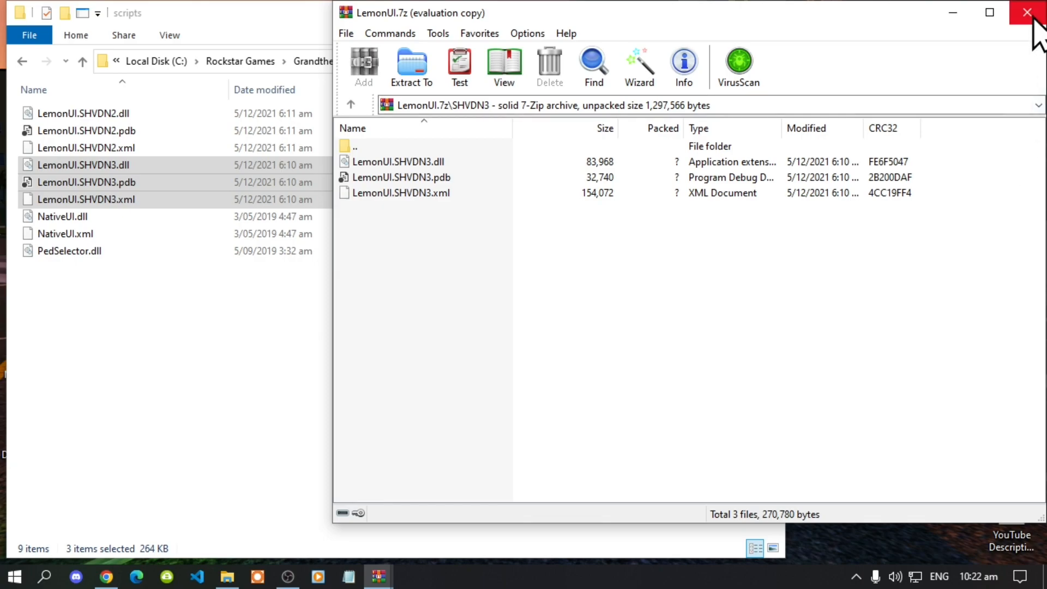
left_click(1027, 12)
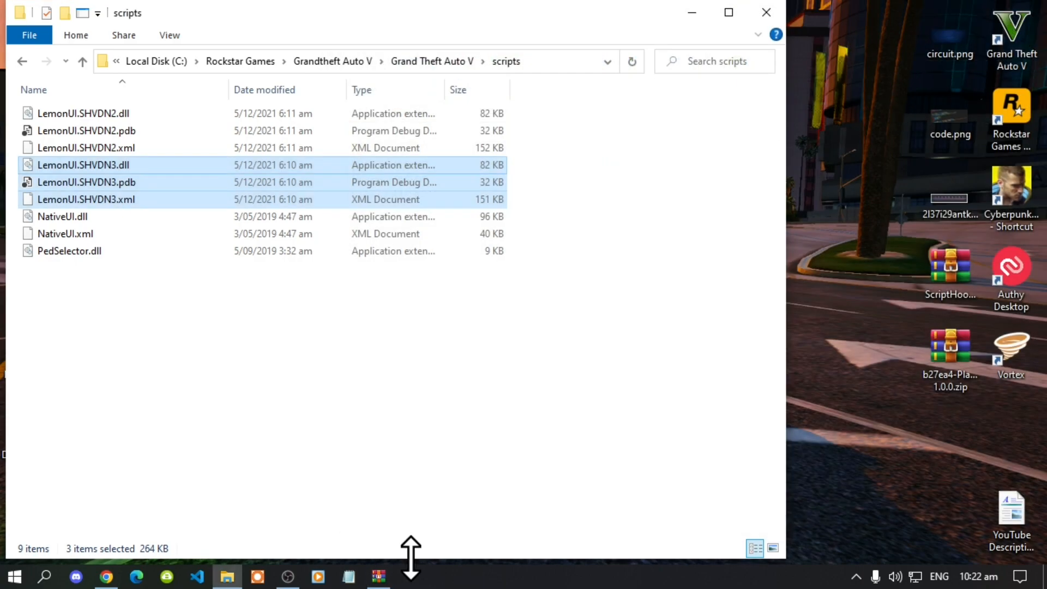
mouse_move(380, 580)
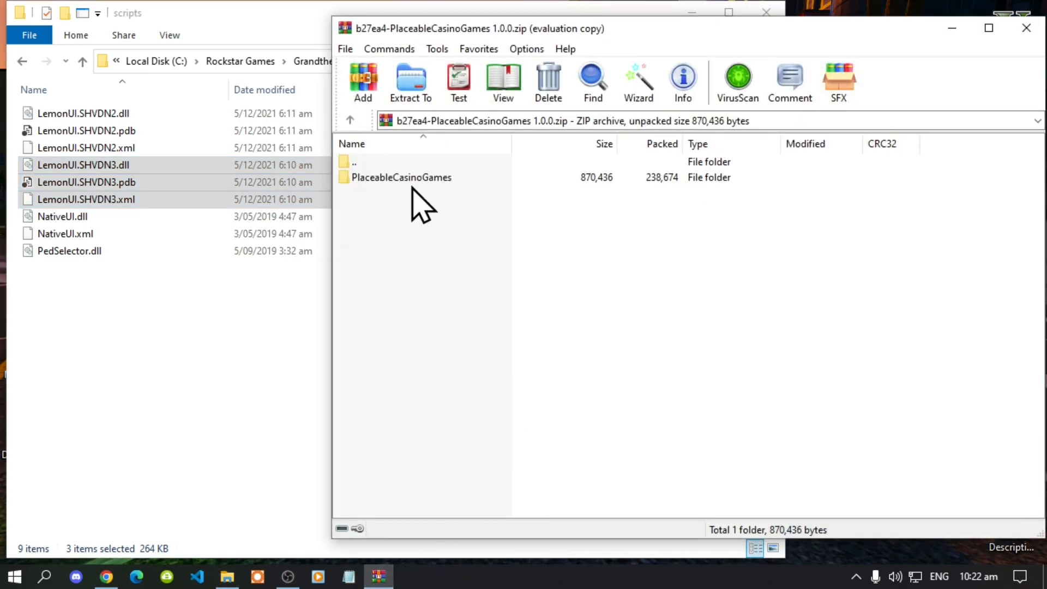
Drag PlaceableCasinoGames.dll, .ini and .pdb from the archive's scripts folder into the game's scripts
double_click(401, 177)
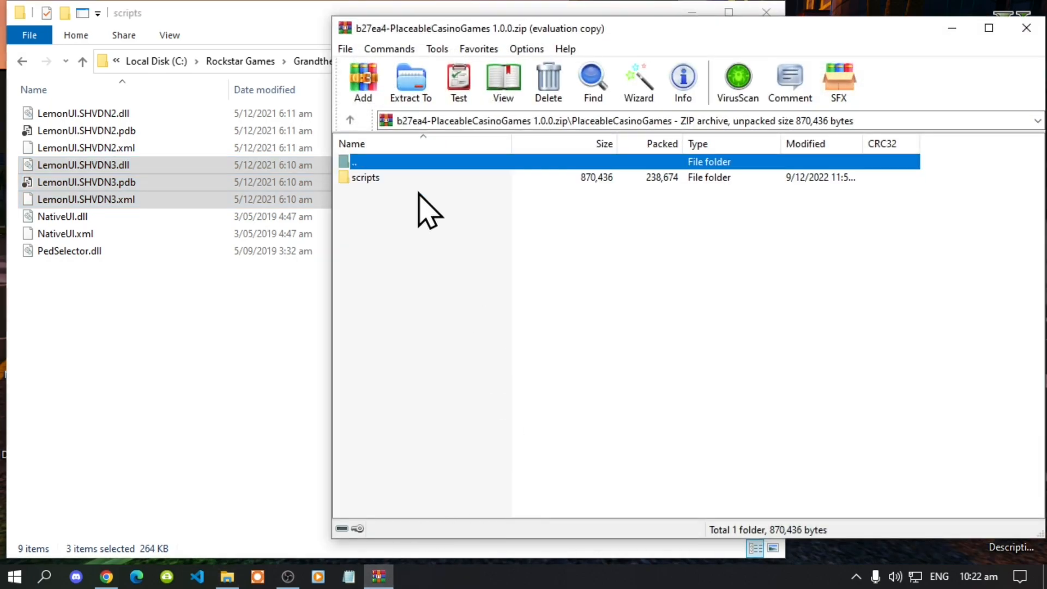
mouse_move(371, 200)
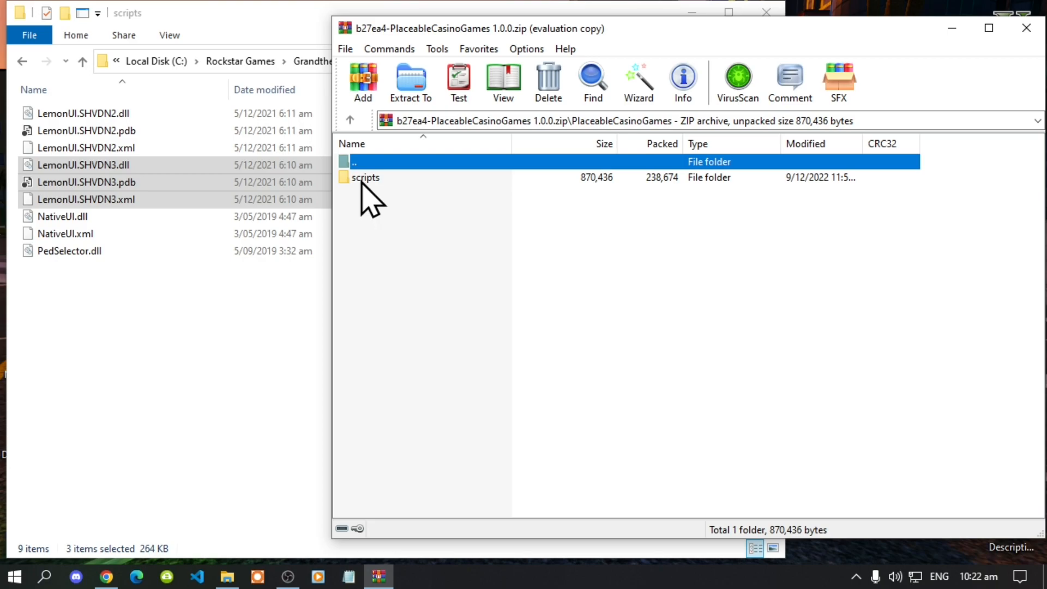
double_click(366, 177)
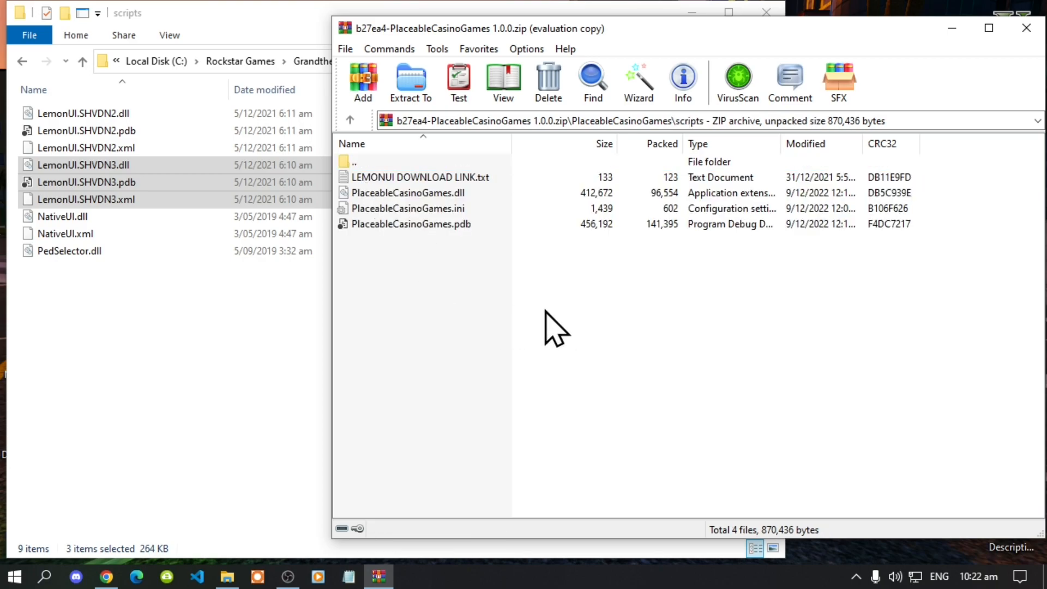
left_click(408, 193)
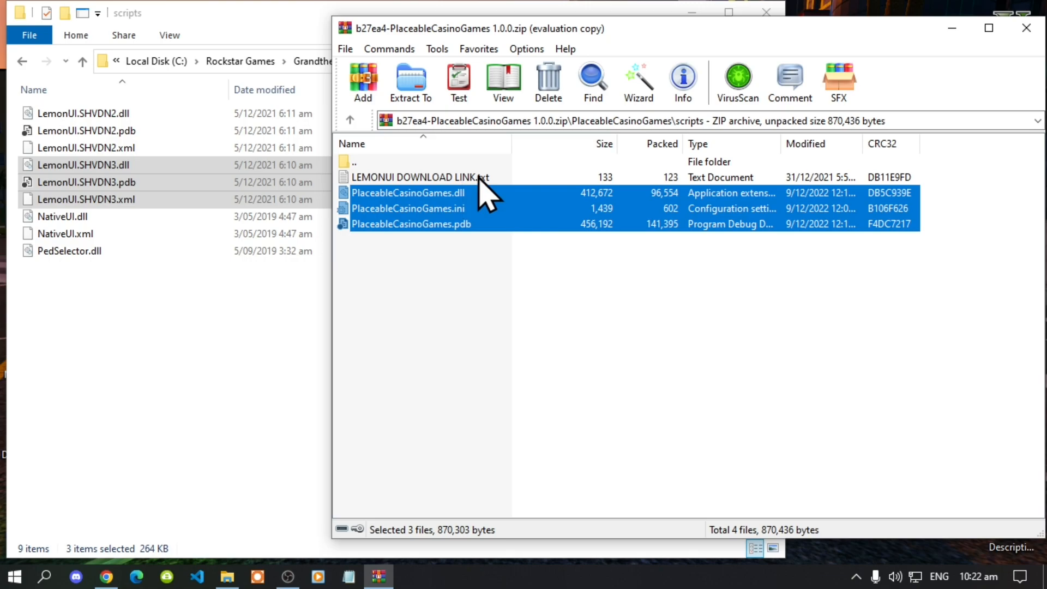
left_click_drag(474, 194, 154, 328)
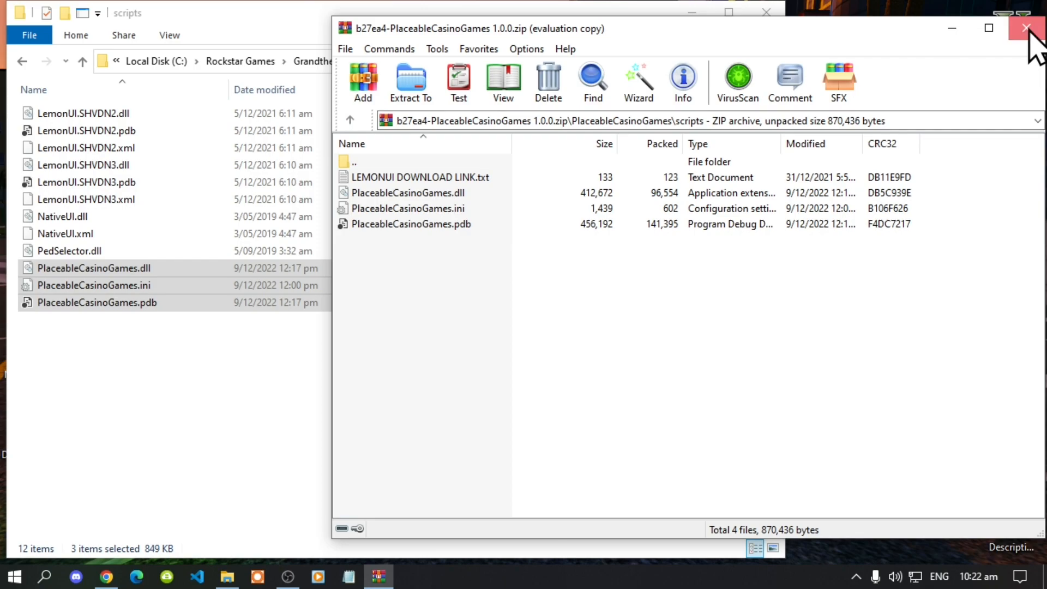
left_click(1027, 28)
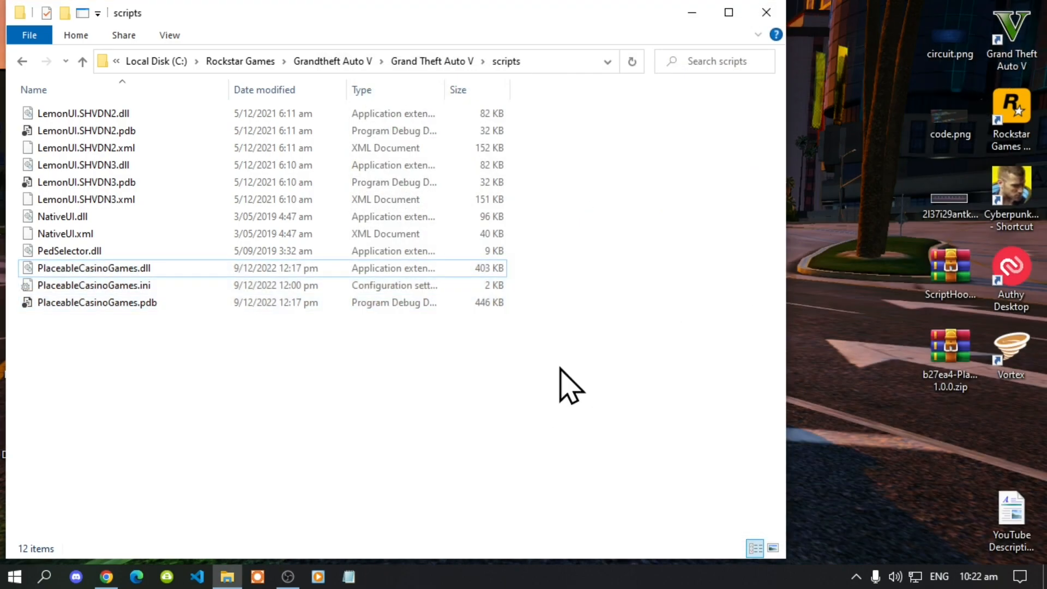
mouse_move(558, 384)
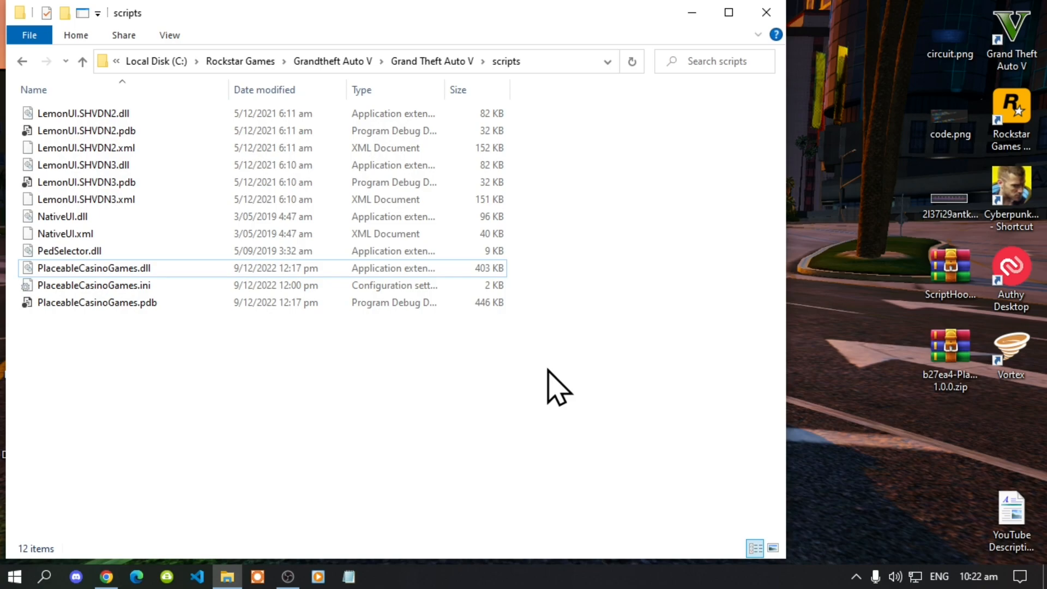
Check PlaceableCasinoGames.ini in the scripts folder and close the game folder window
left_click(95, 286)
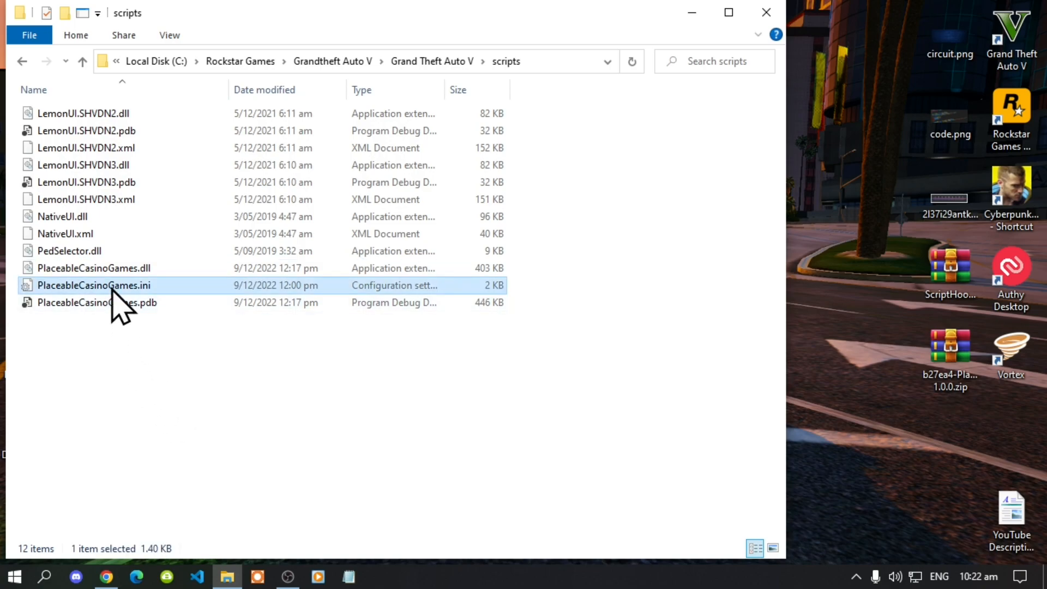
mouse_move(127, 304)
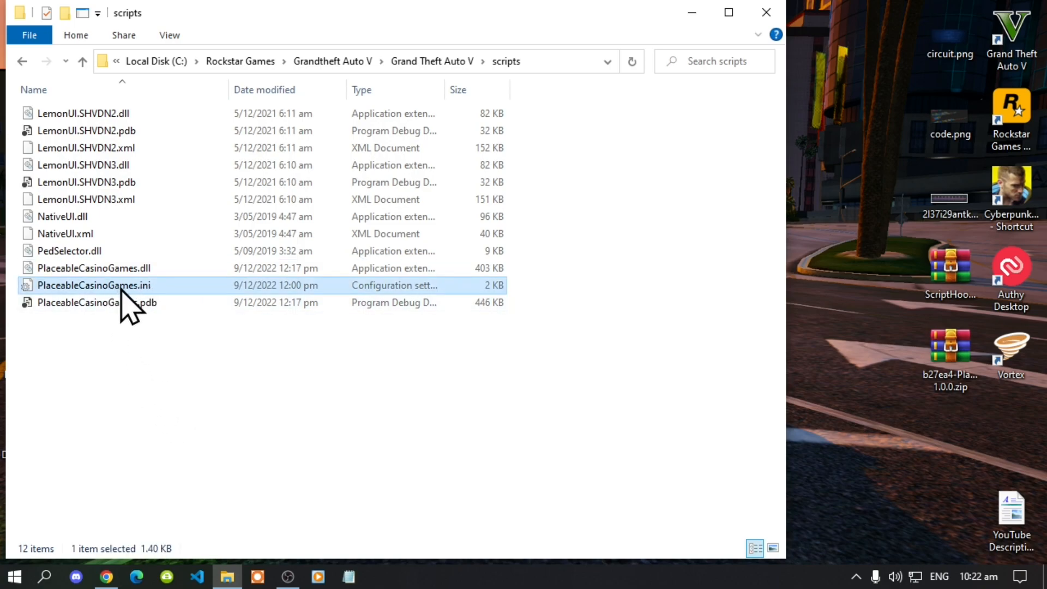
mouse_move(148, 298)
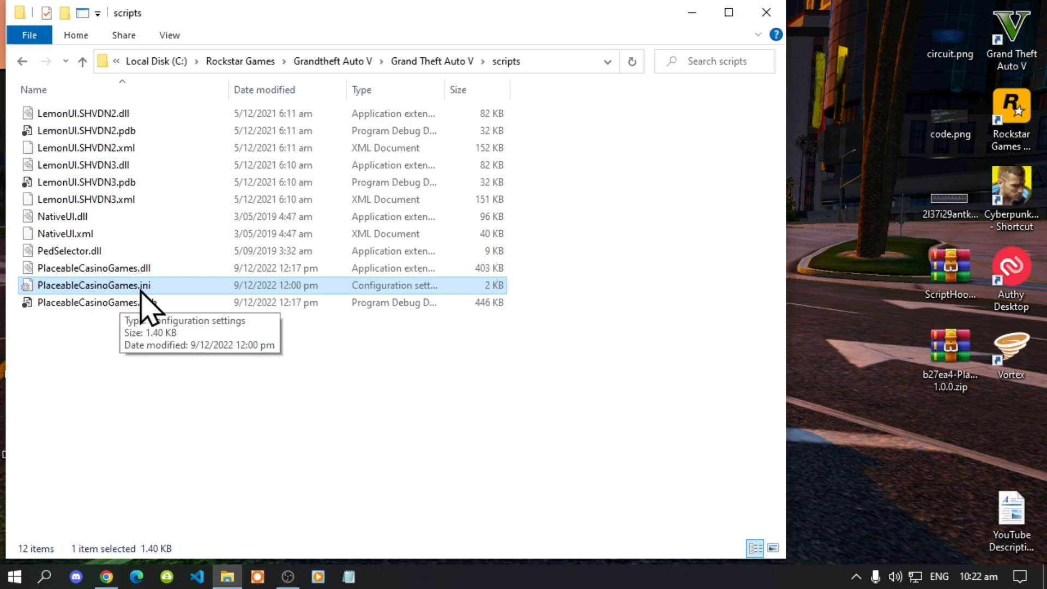
mouse_move(433, 61)
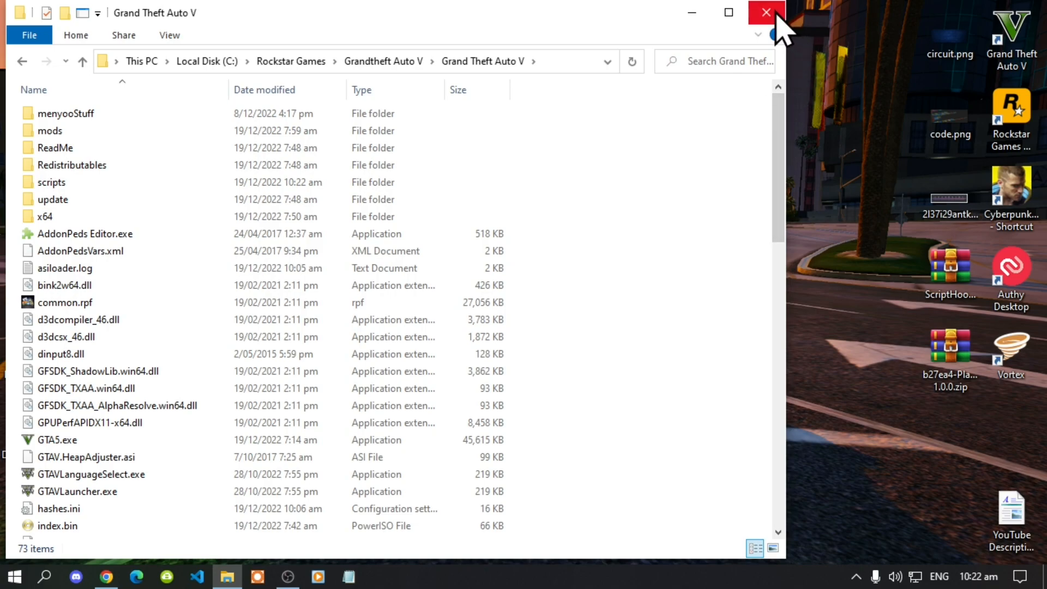
left_click(765, 12)
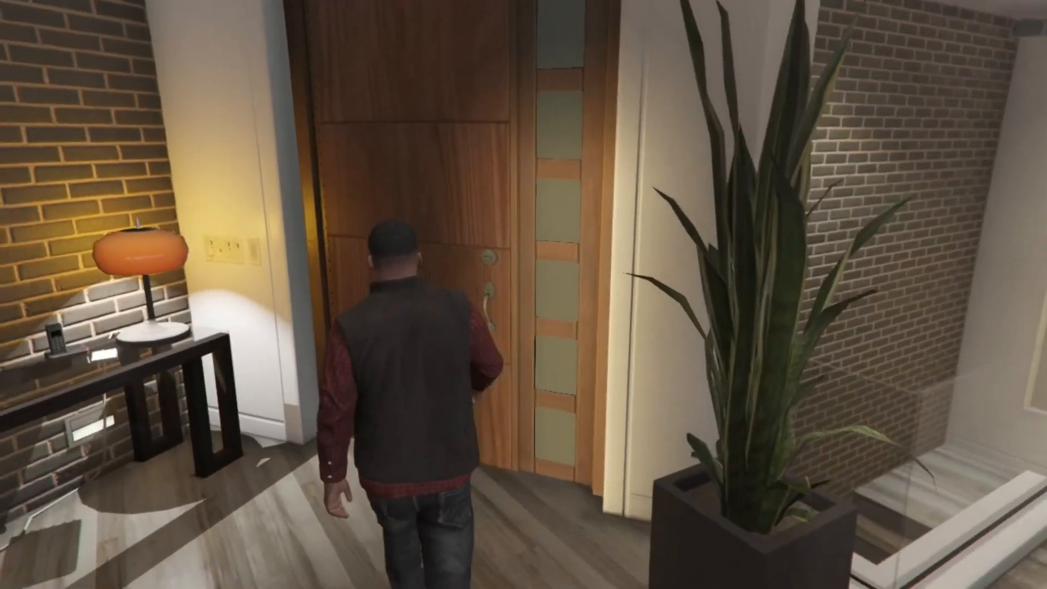
Walk the character out the front door to an open spot on the rooftop
key("w")
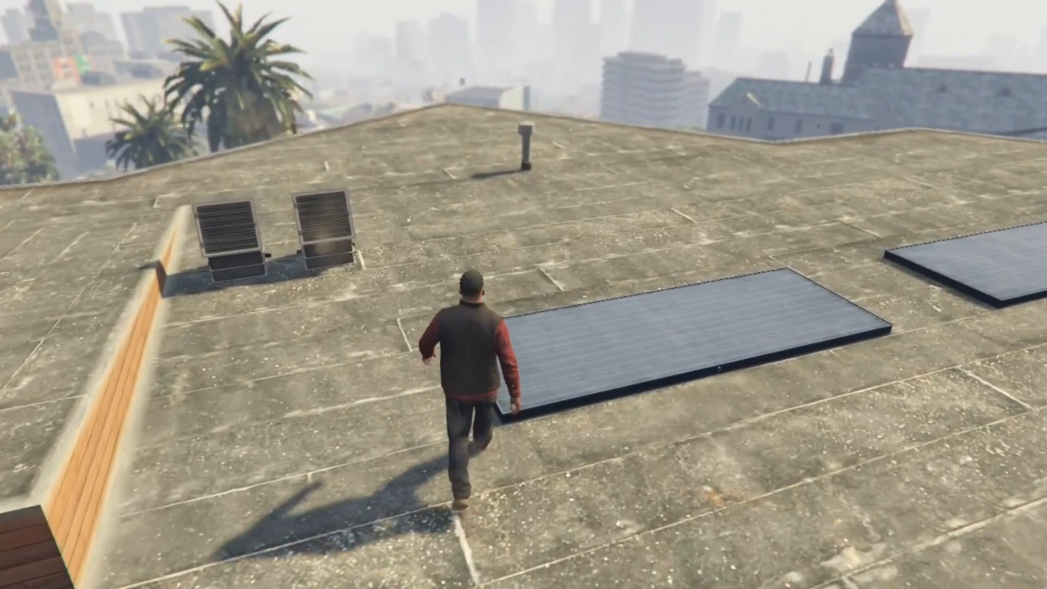
key("w")
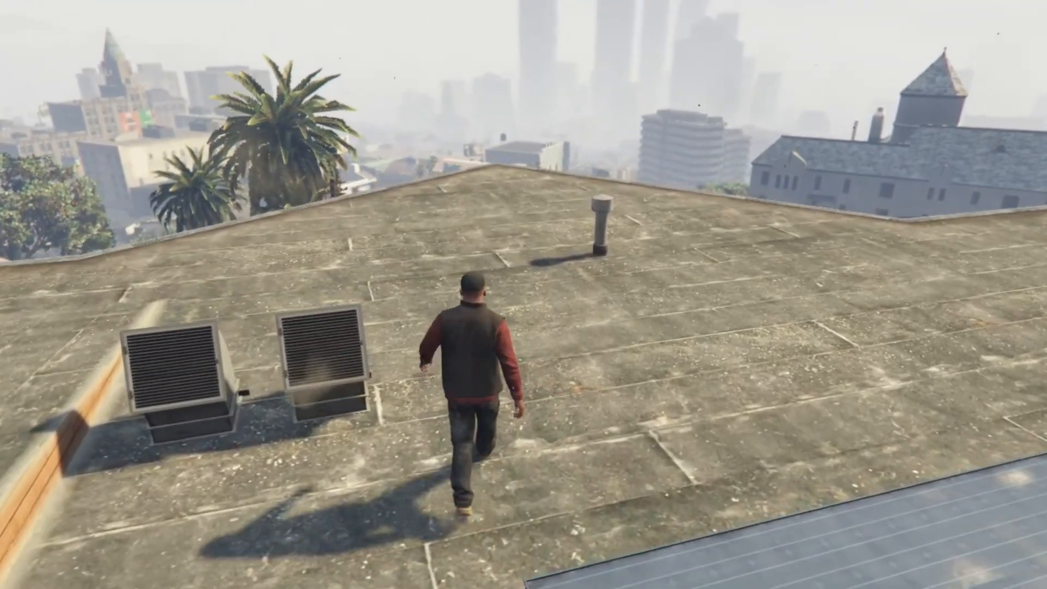
key("w")
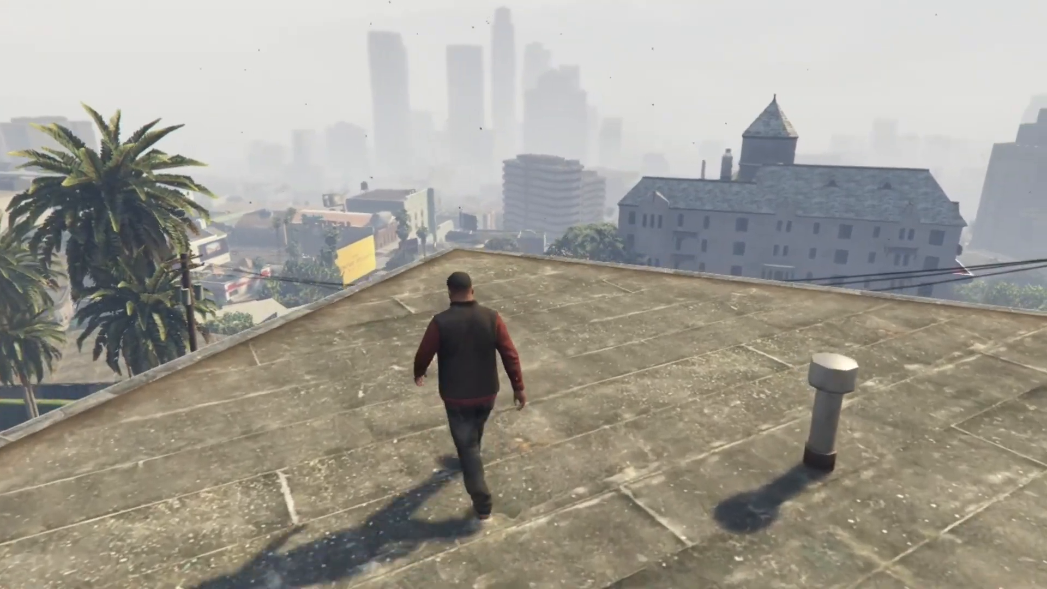
key("w")
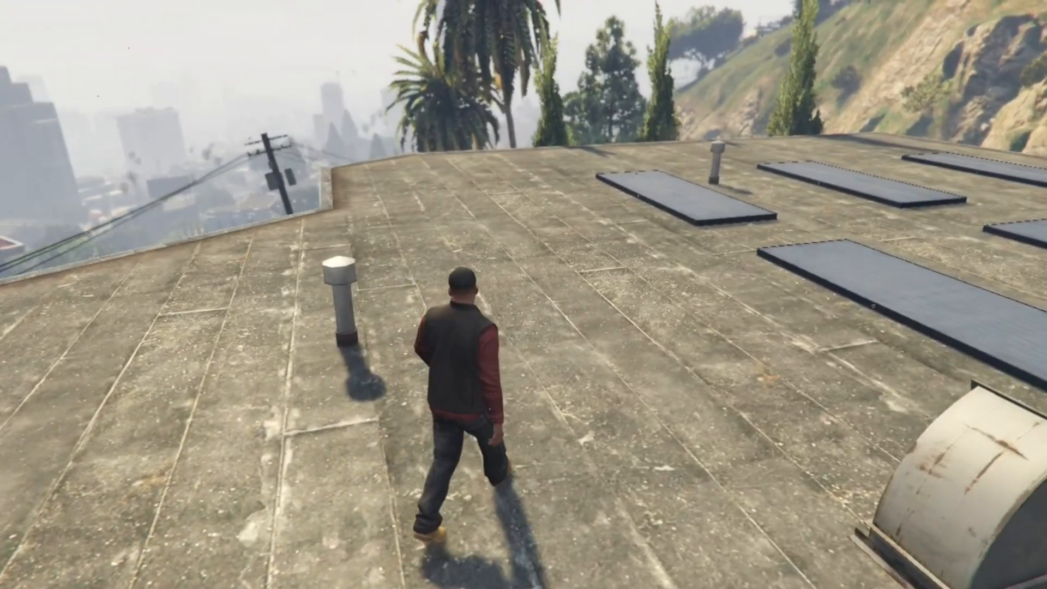
key("w")
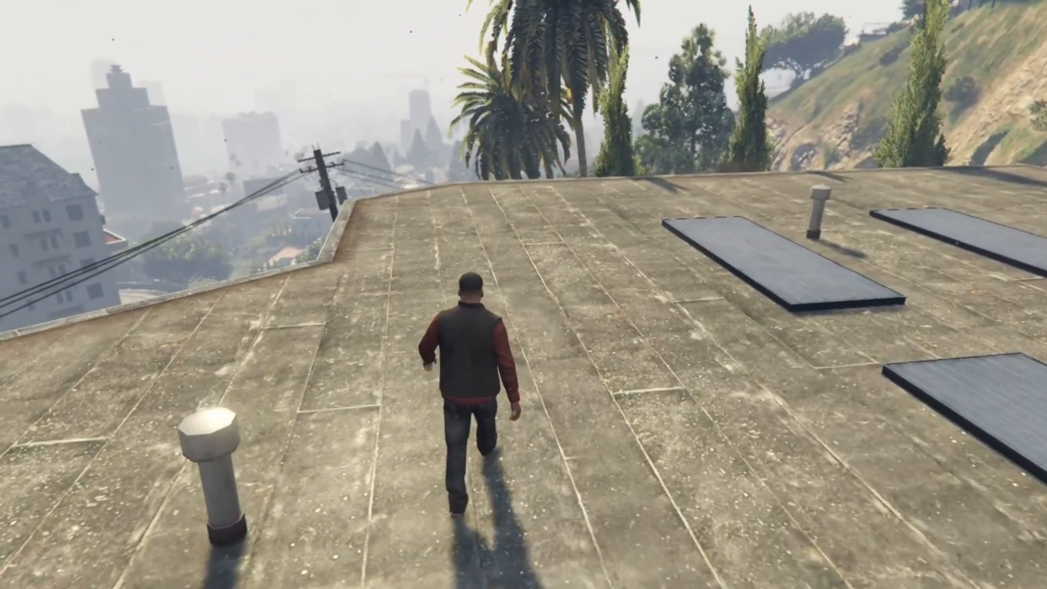
key("w")
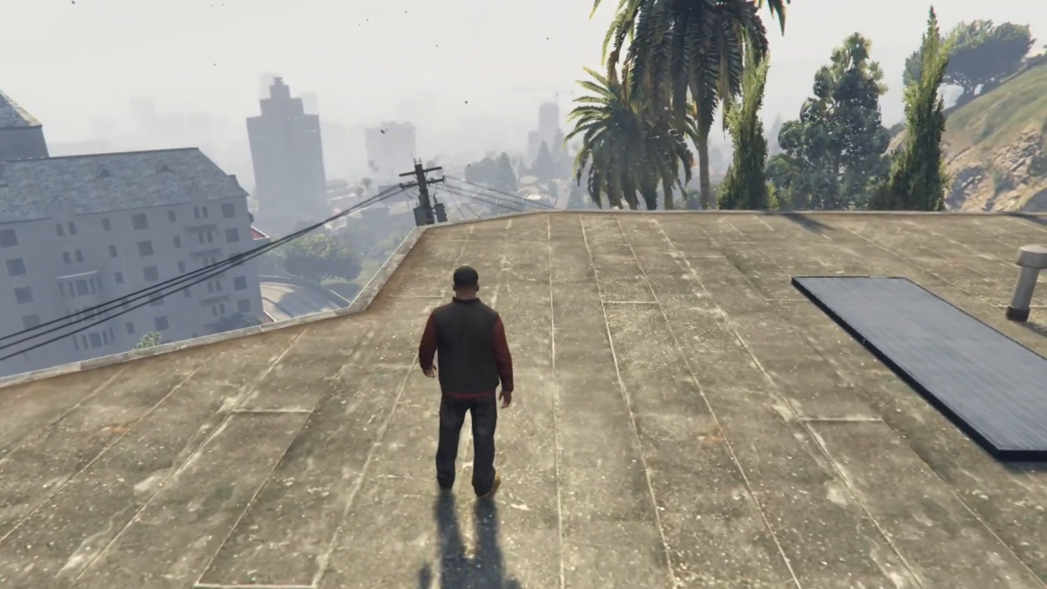
key("w")
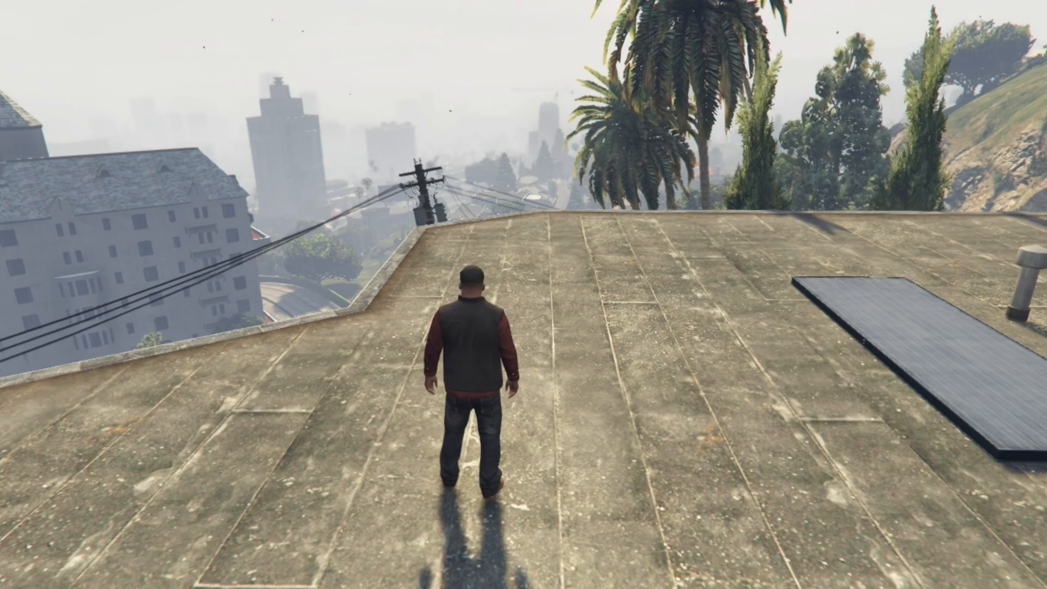
key("w")
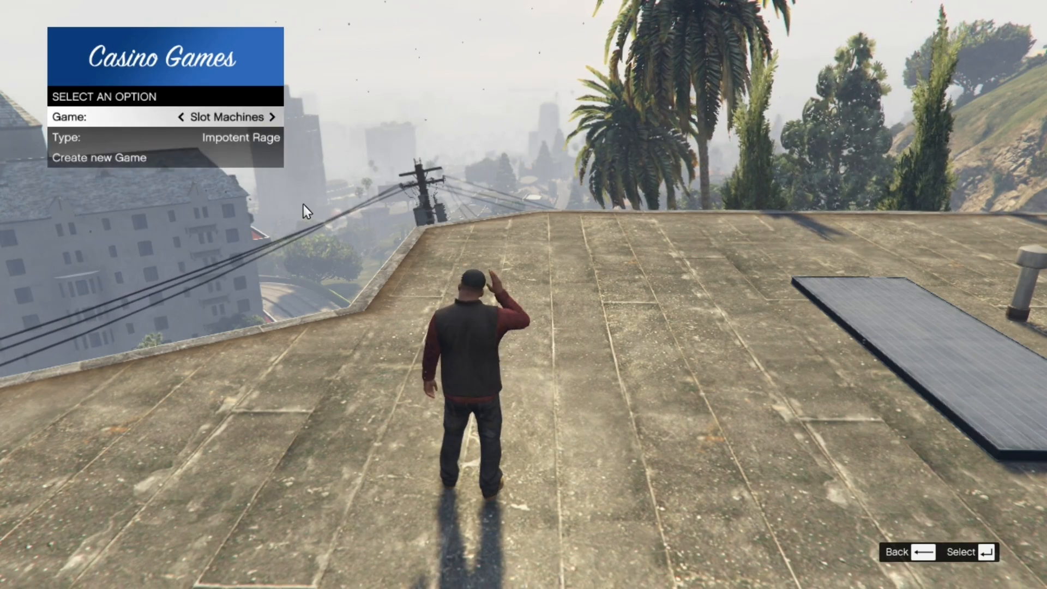
Cycle the Game option through Poker and Blackjack to Slot Machines and create one
left_click(272, 116)
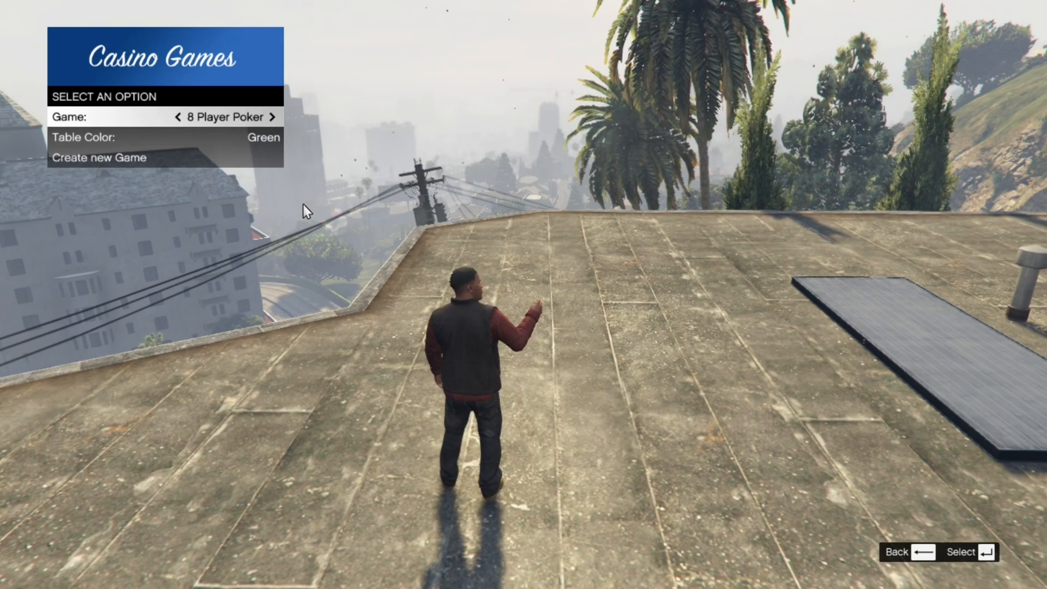
left_click(177, 116)
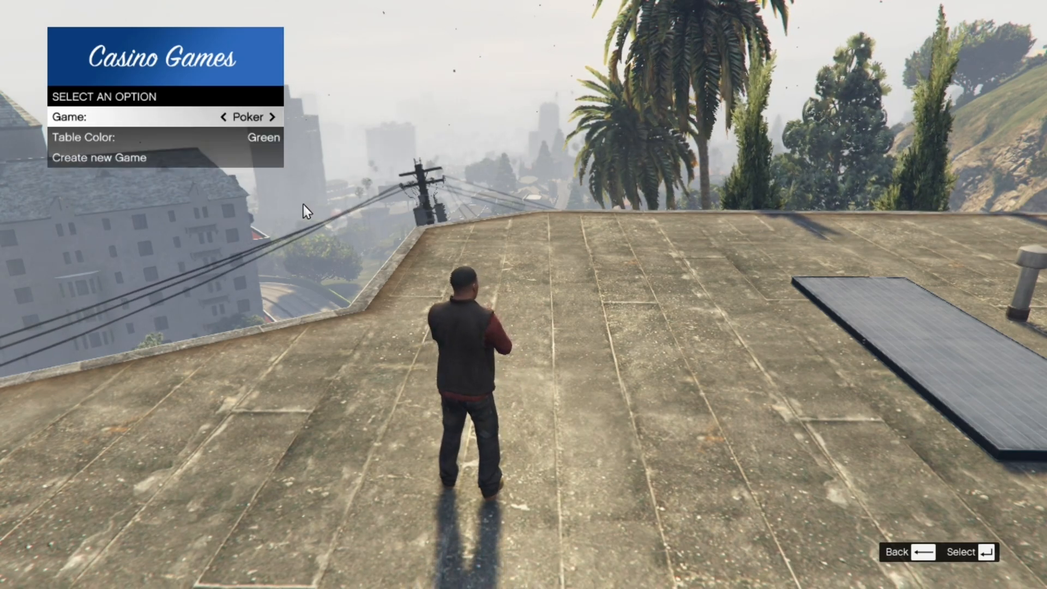
left_click(272, 117)
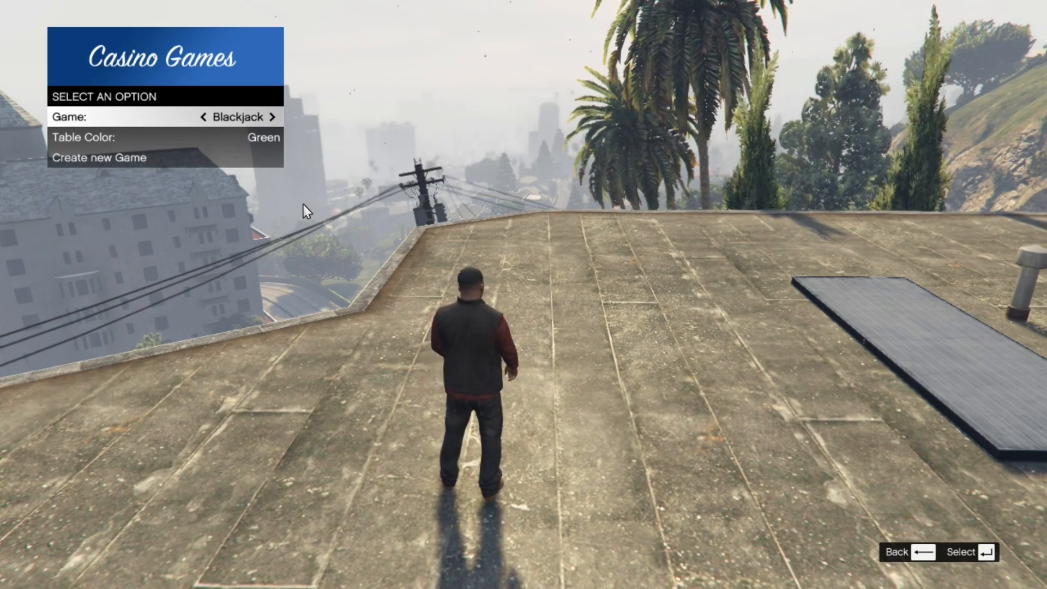
left_click(272, 117)
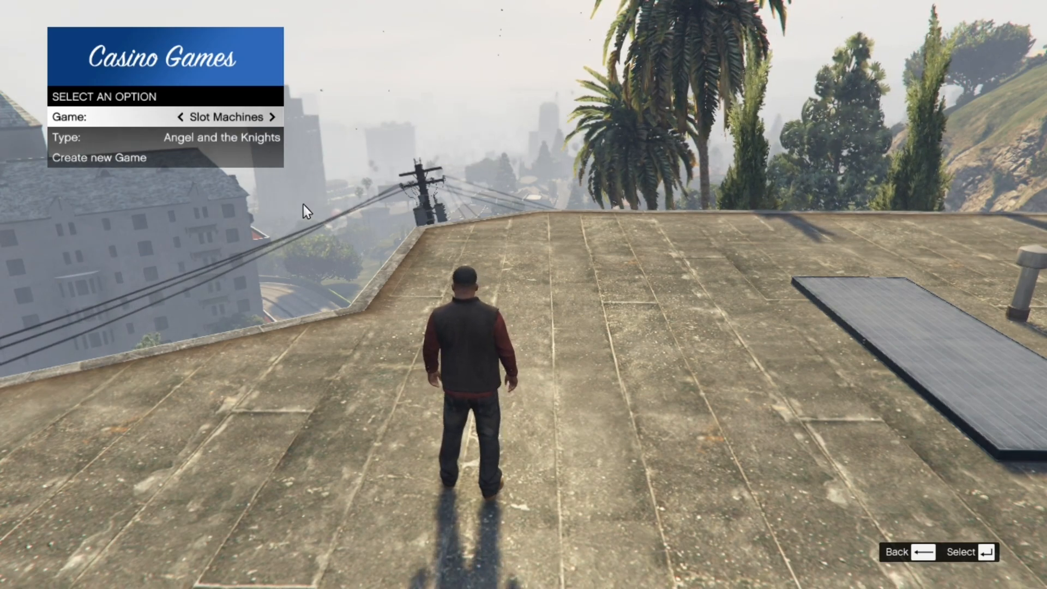
left_click(272, 137)
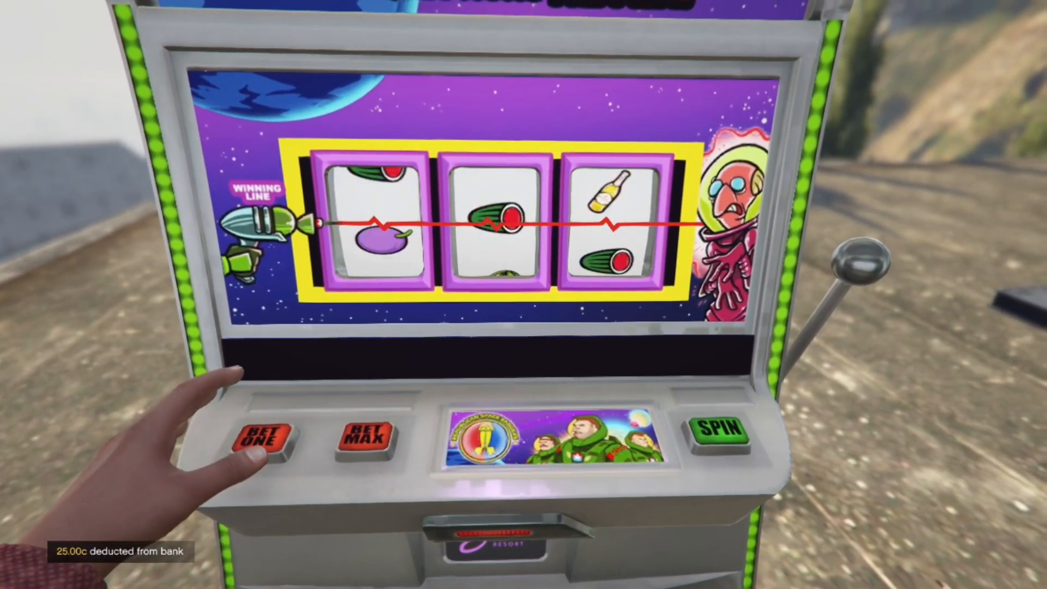
Spin the slot machine three times, winning 3,750 chips, then leave it
left_click(716, 434)
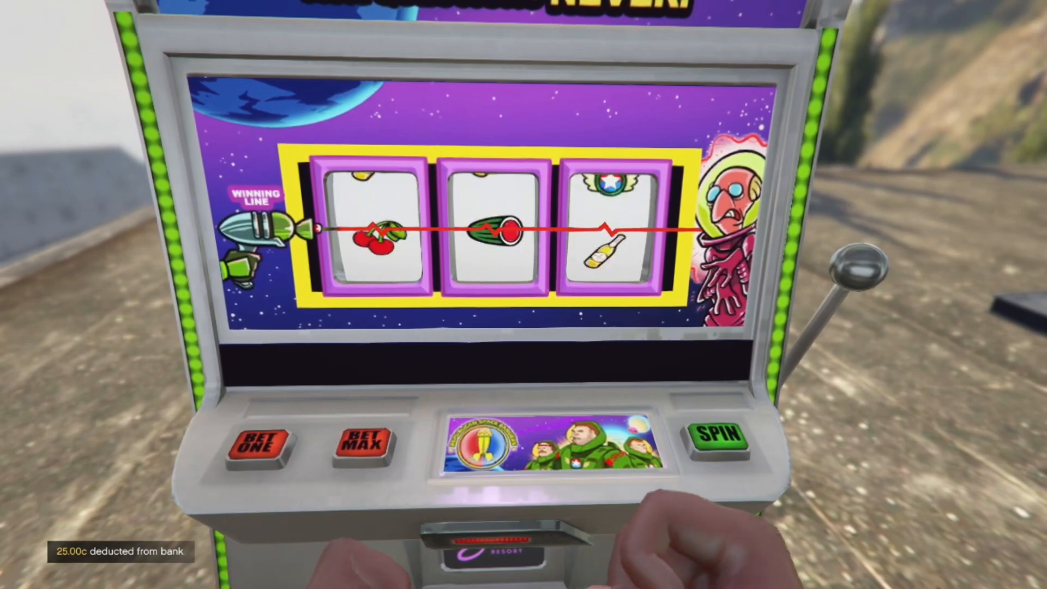
left_click(717, 440)
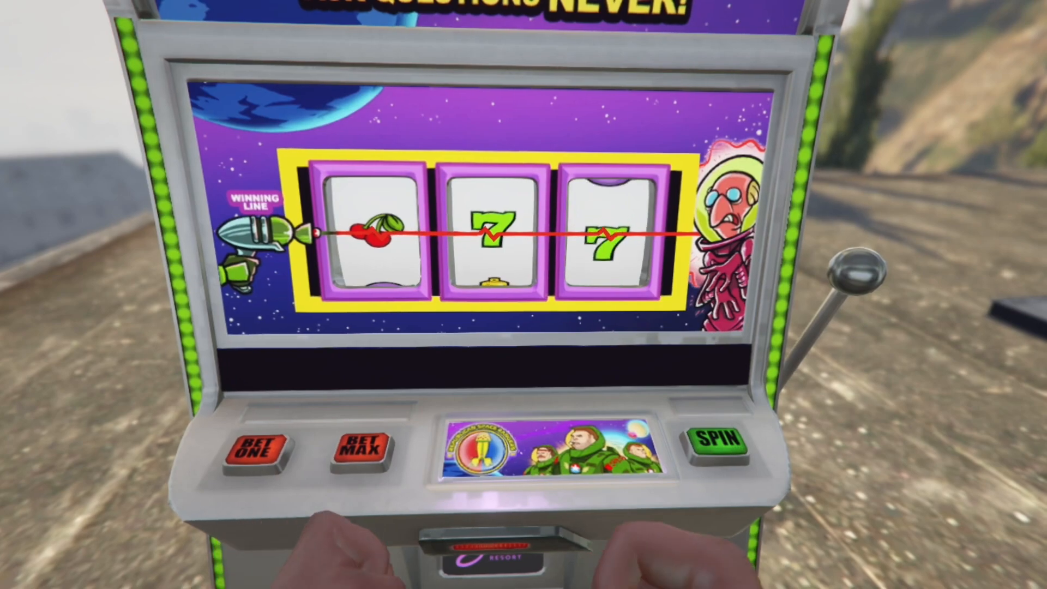
left_click(717, 447)
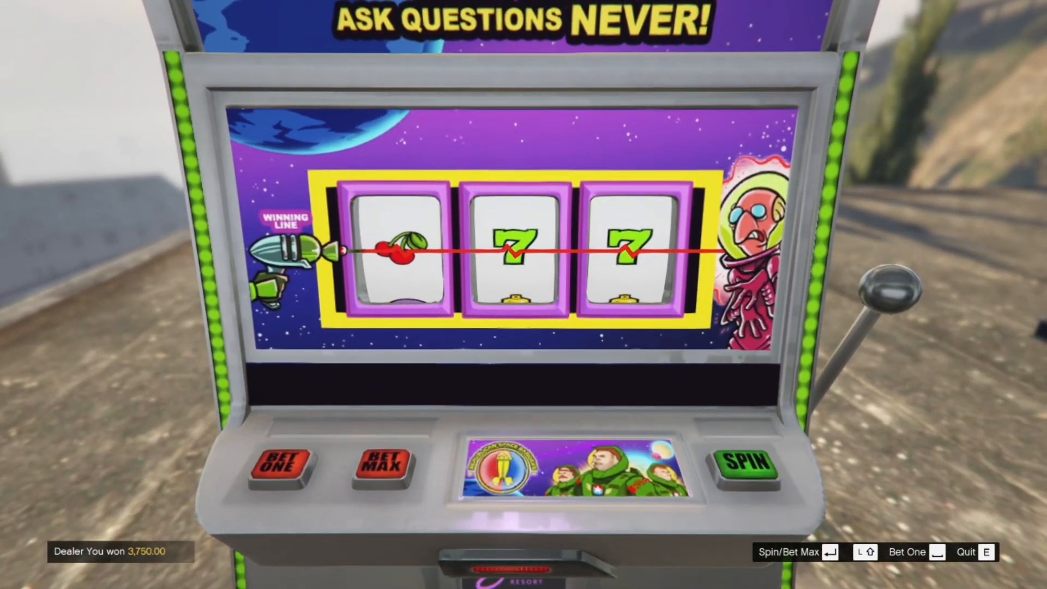
key("e")
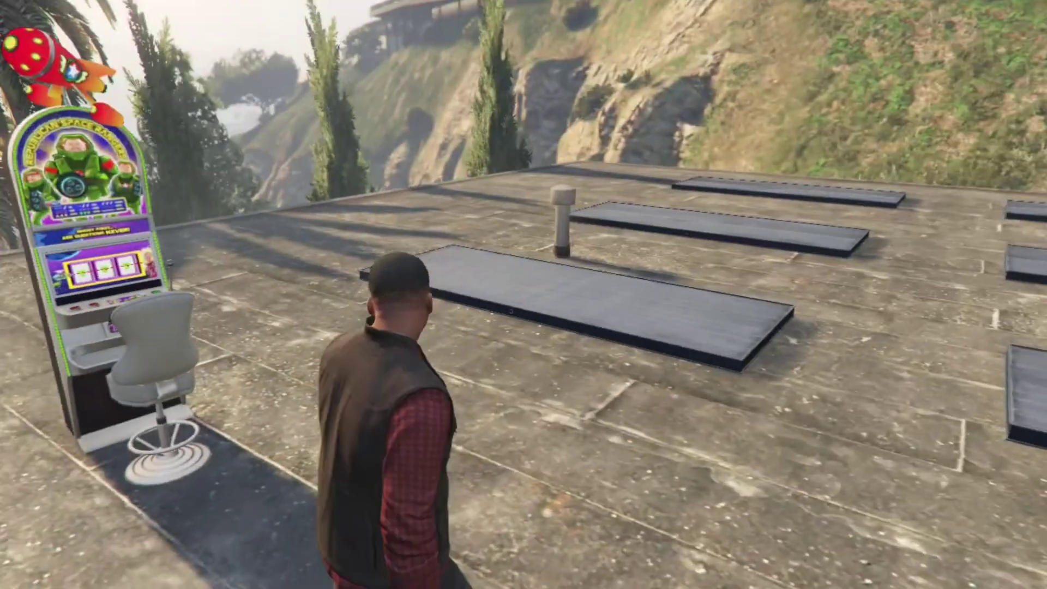
Open the Casino Games menu and change the 8 Player Poker table colour
key("w")
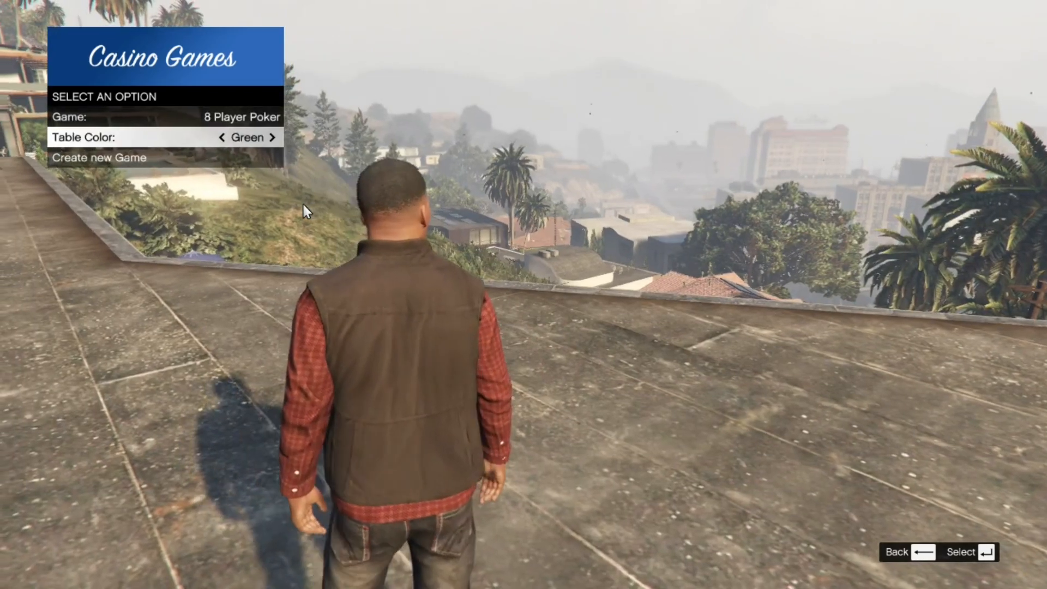
left_click(272, 137)
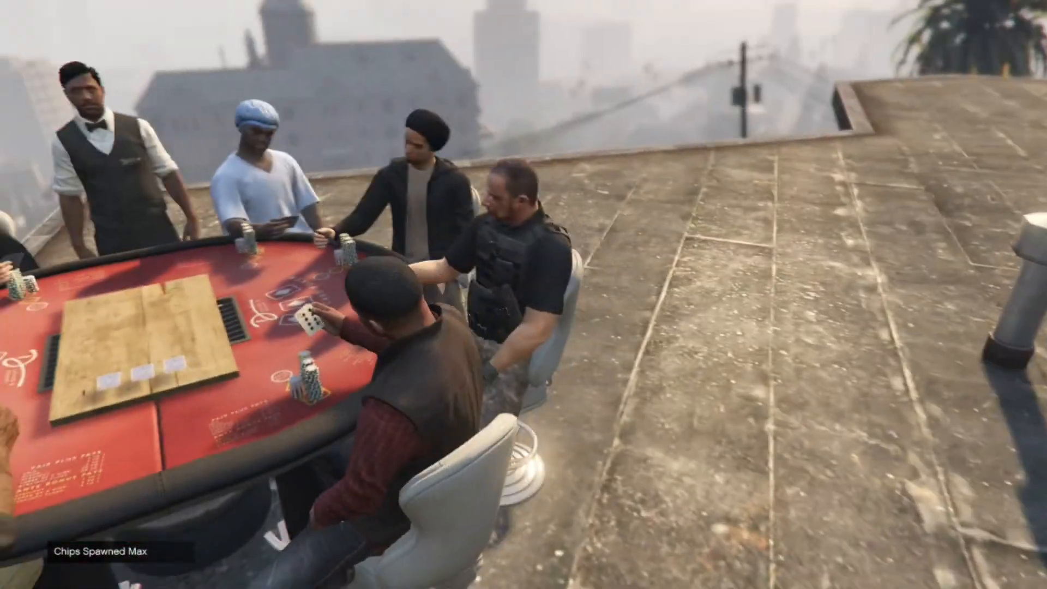
mouse_move(524, 295)
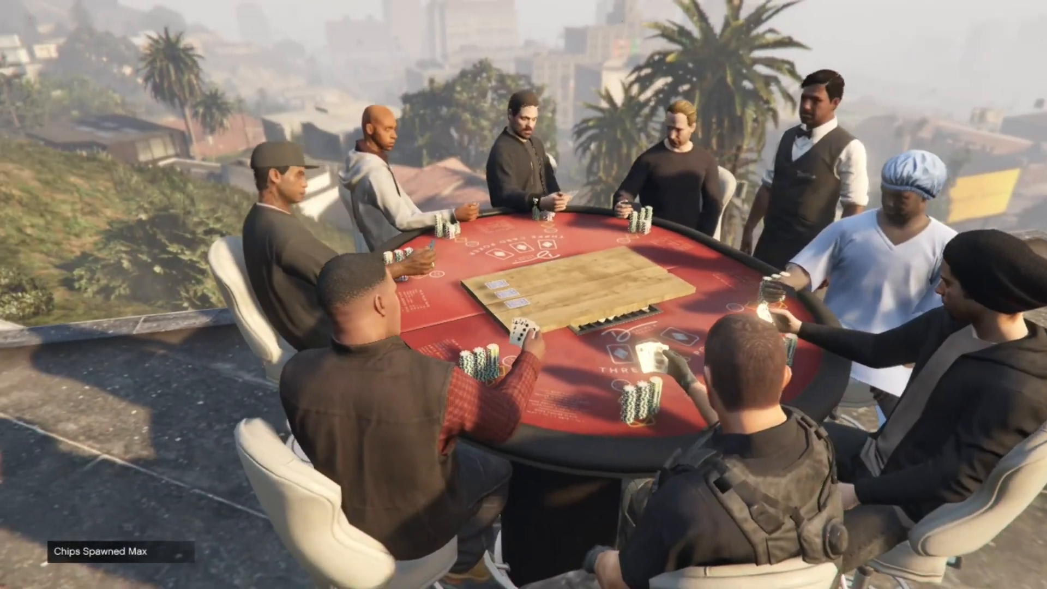